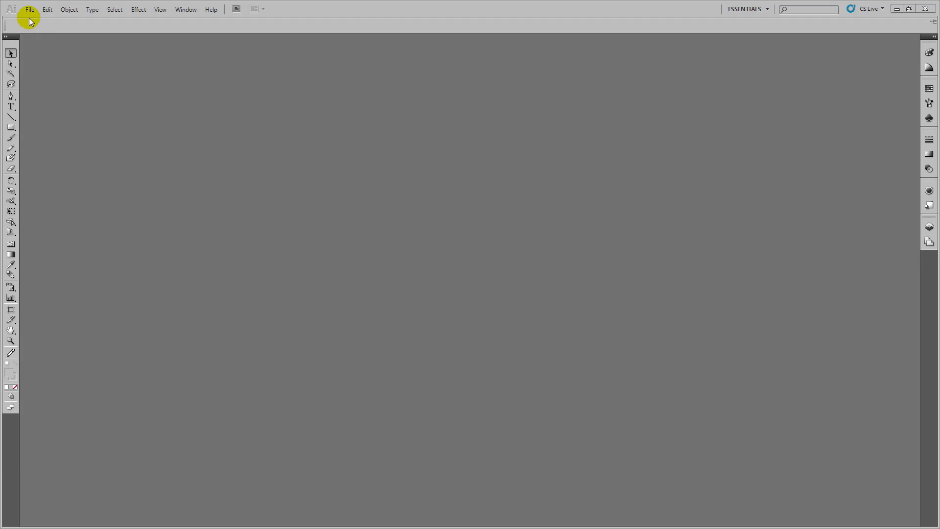
# - Create a new 1000 × 1000 pt document in RGB colour mode
pyautogui.click(29, 9)
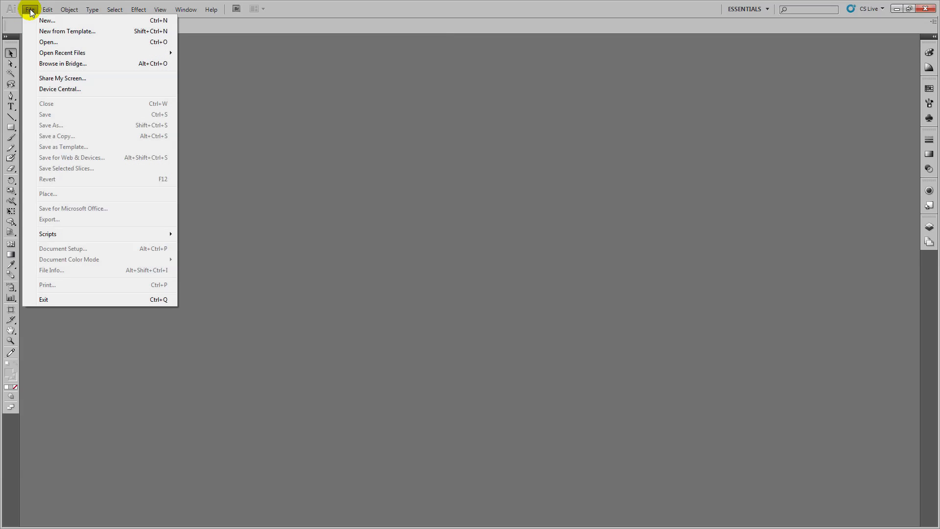
pyautogui.moveTo(223, 199)
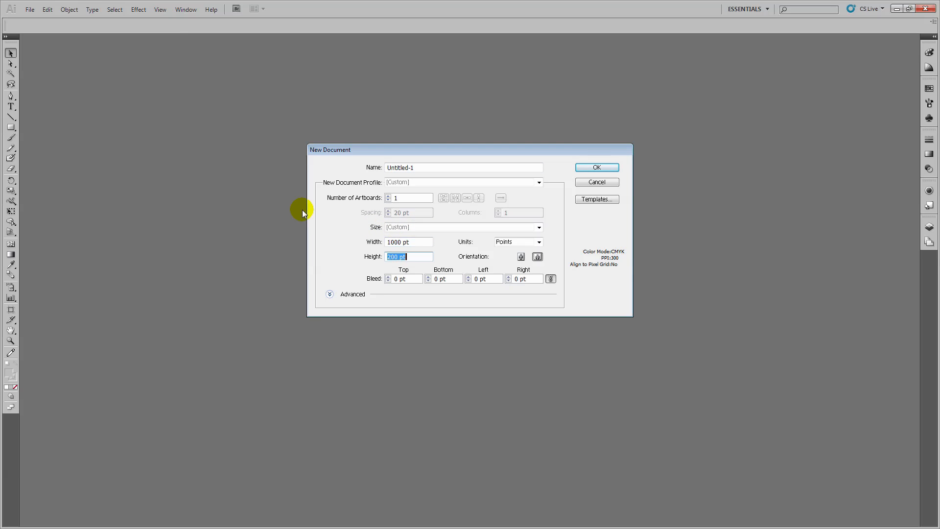
pyautogui.write('1000')
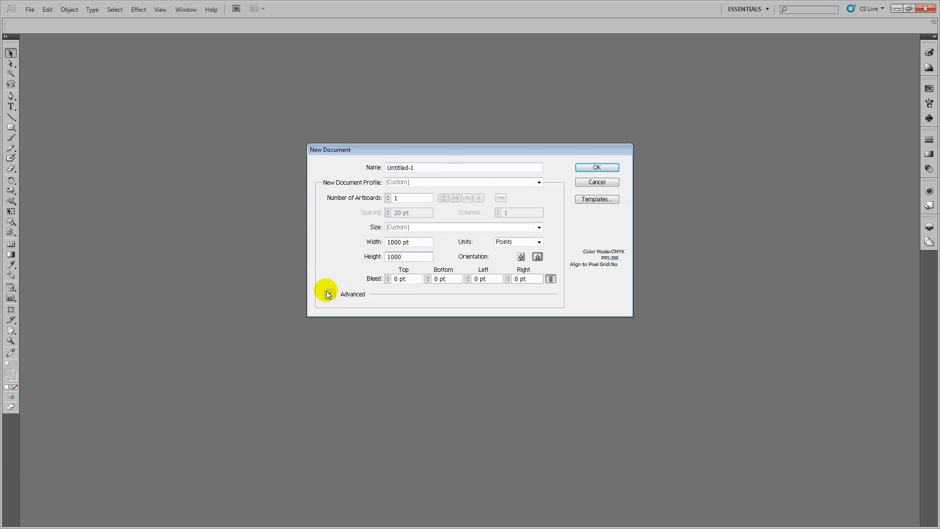
pyautogui.click(329, 295)
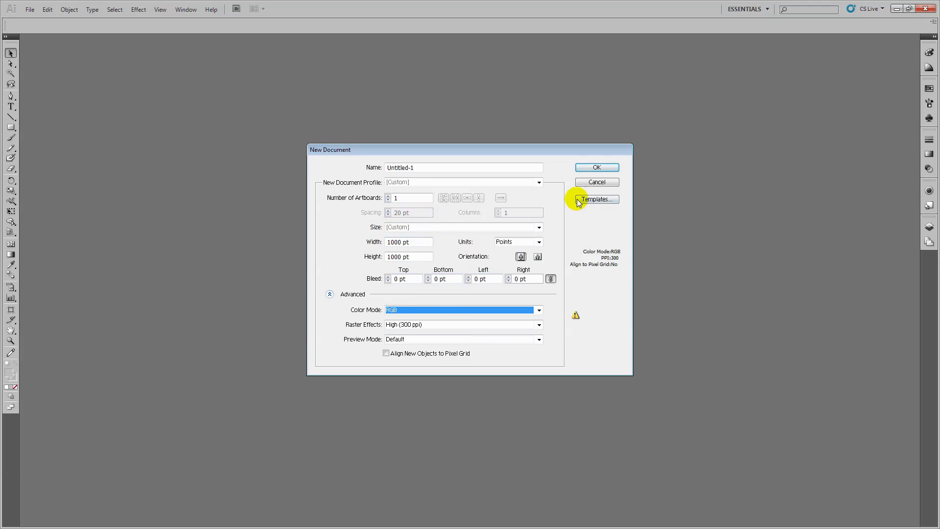
pyautogui.click(597, 167)
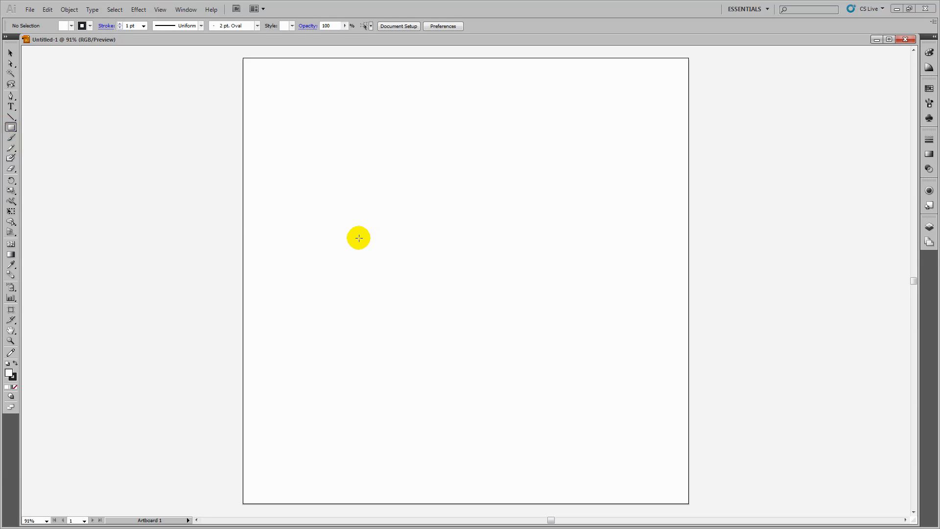
# - Draw a 750 × 750 pt square and centre it on the artboard
pyautogui.click(359, 238)
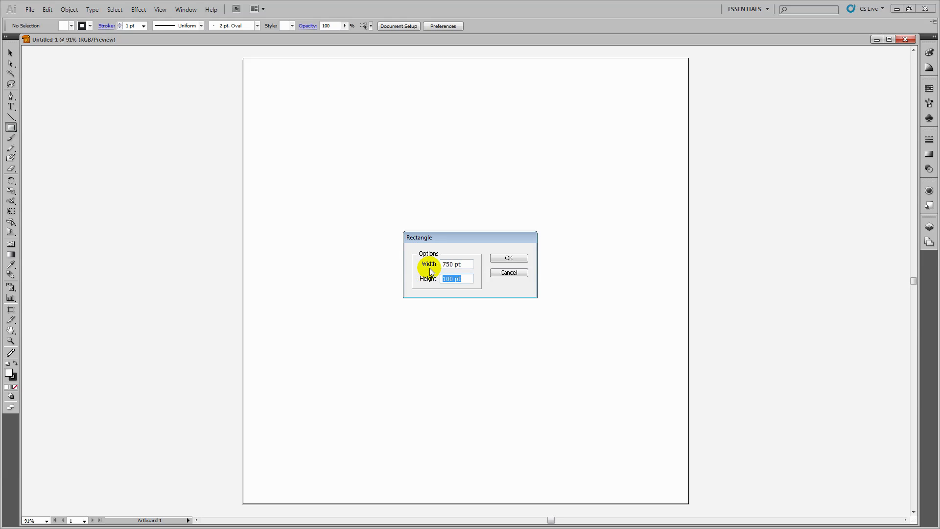
pyautogui.write('750')
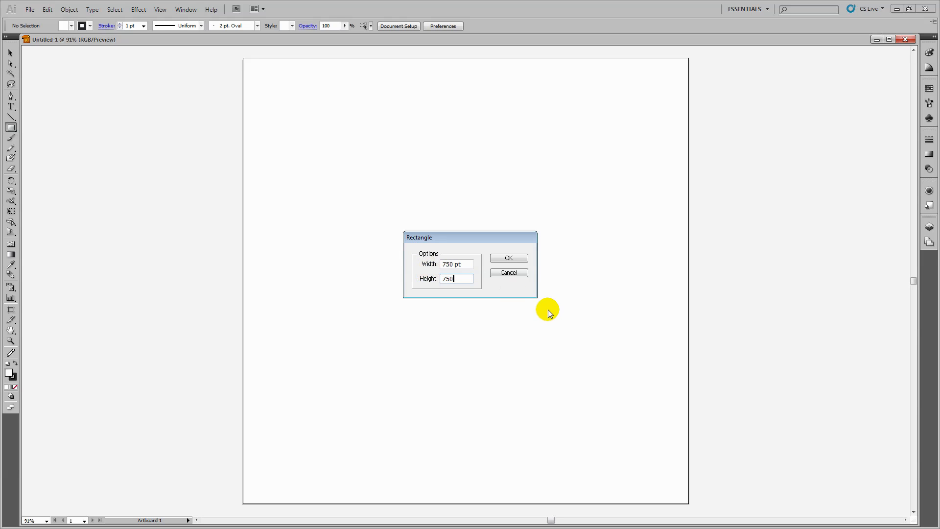
pyautogui.click(509, 258)
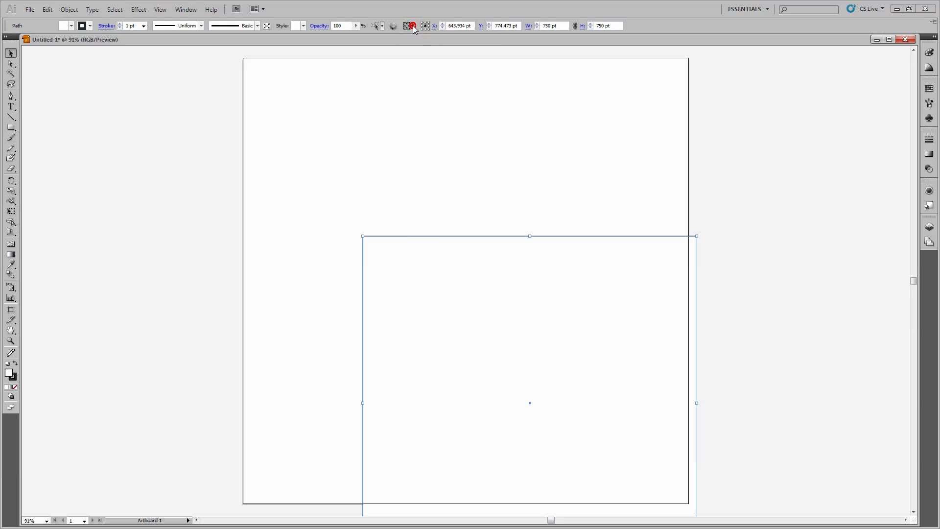
pyautogui.click(412, 26)
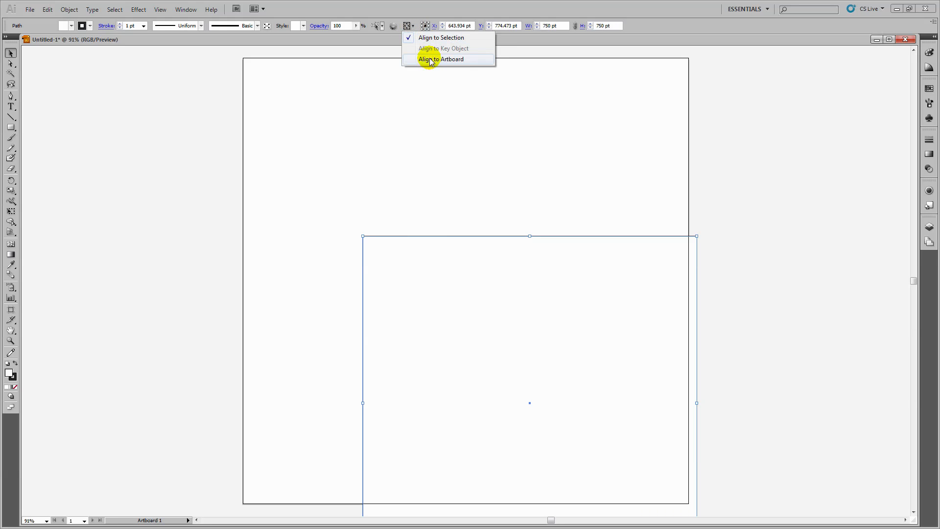
pyautogui.click(440, 58)
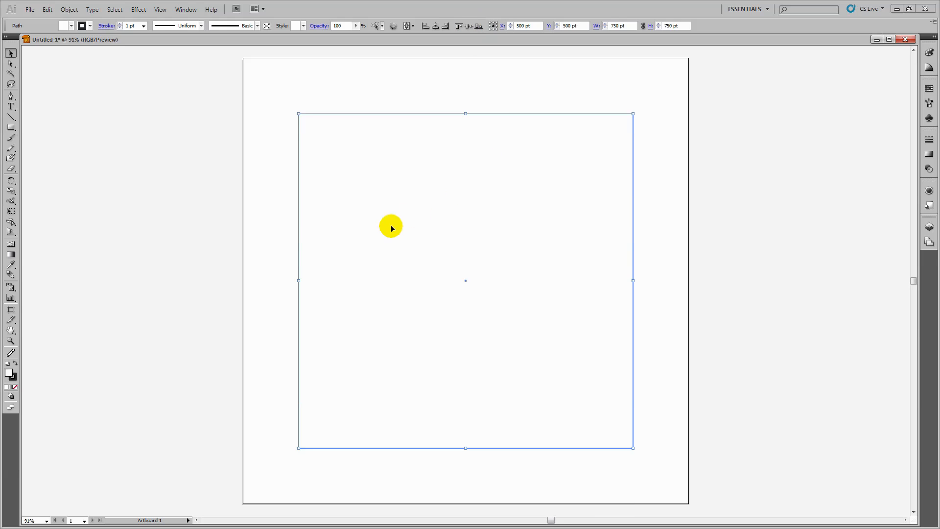
pyautogui.moveTo(397, 358)
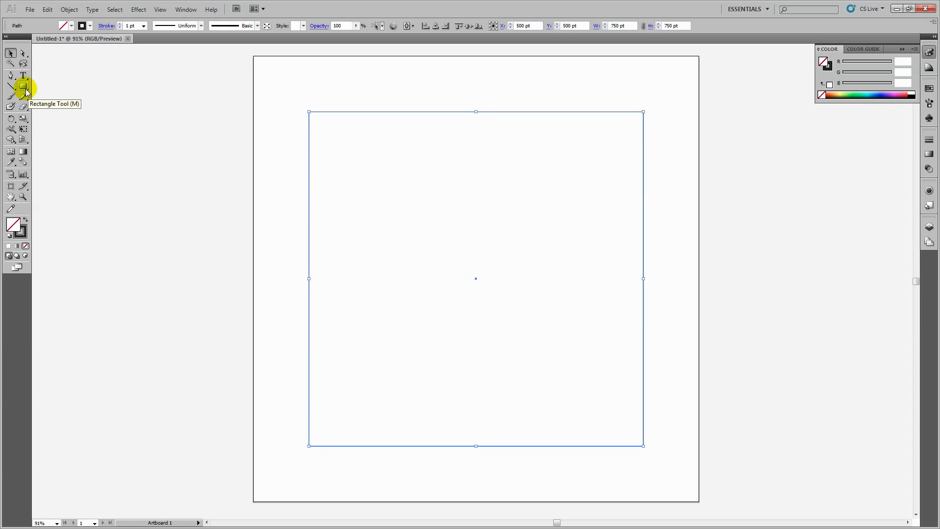
# - Draw a small circle inside the square with orange fill and no stroke
pyautogui.click(21, 88)
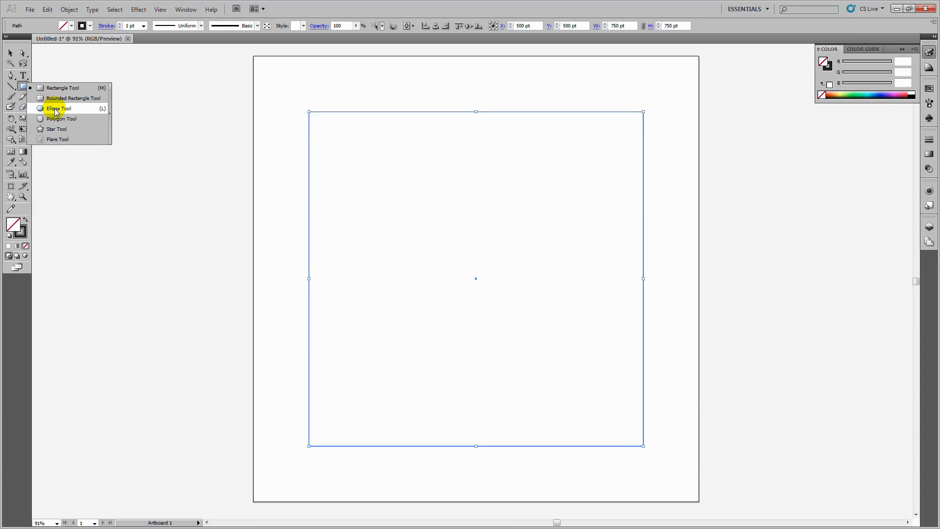
pyautogui.click(57, 108)
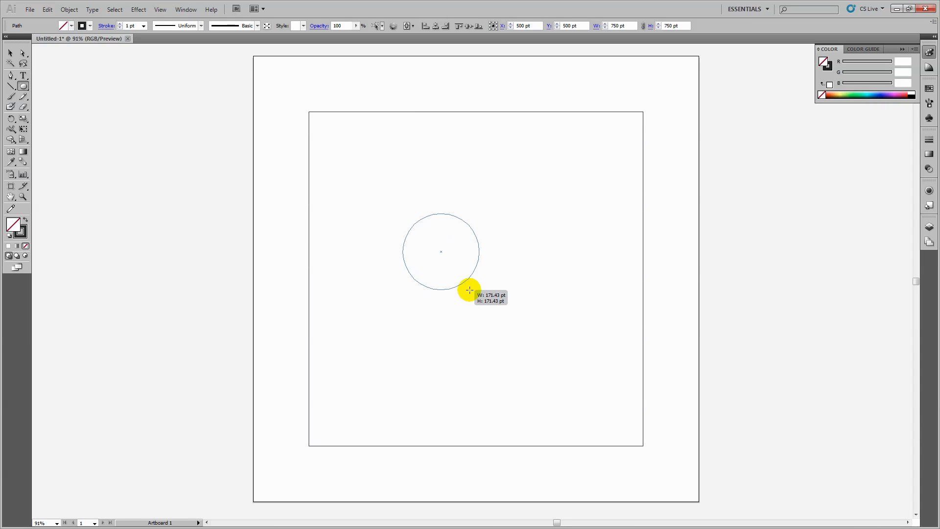
pyautogui.moveTo(470, 289); pyautogui.dragTo(459, 267)
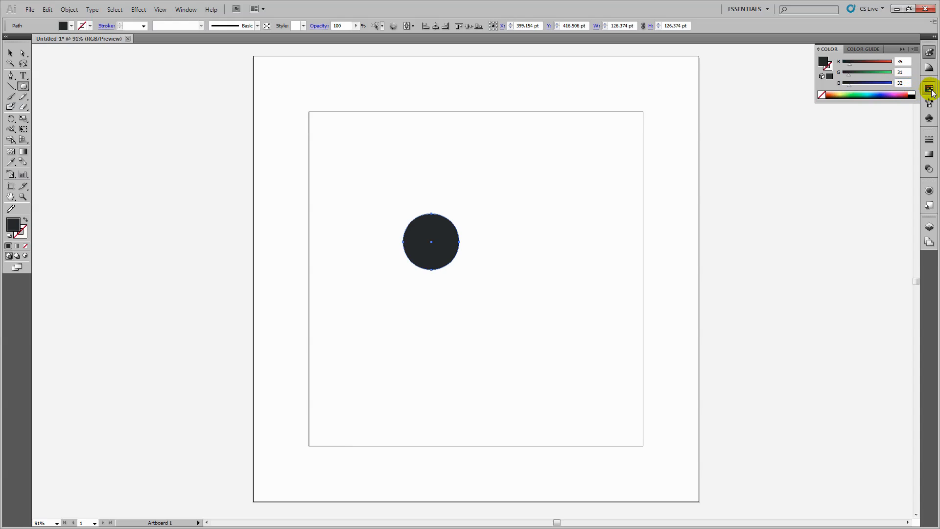
pyautogui.click(931, 88)
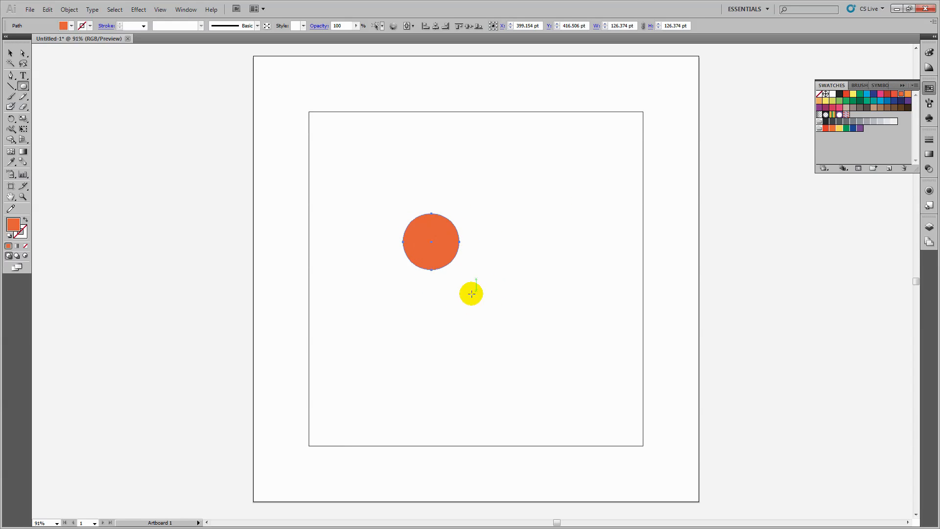
pyautogui.moveTo(471, 293); pyautogui.dragTo(472, 251)
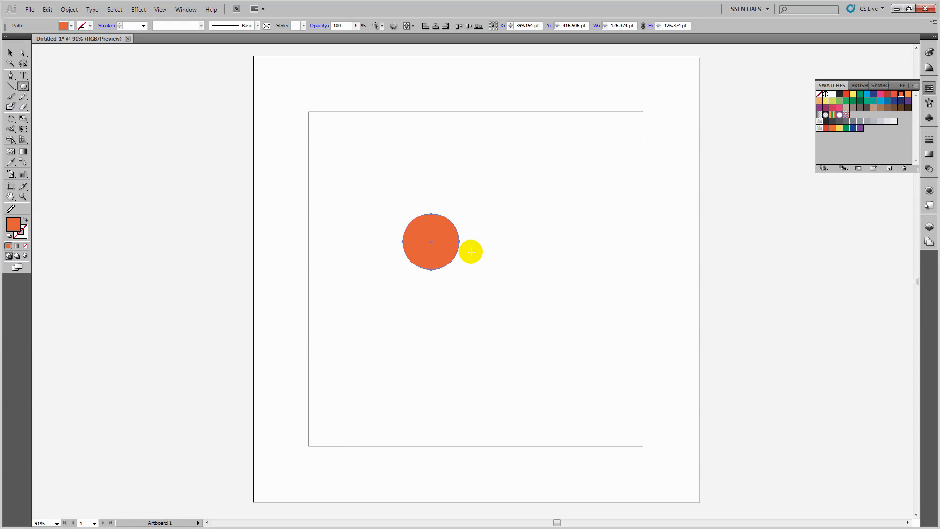
pyautogui.moveTo(471, 251); pyautogui.dragTo(200, 127)
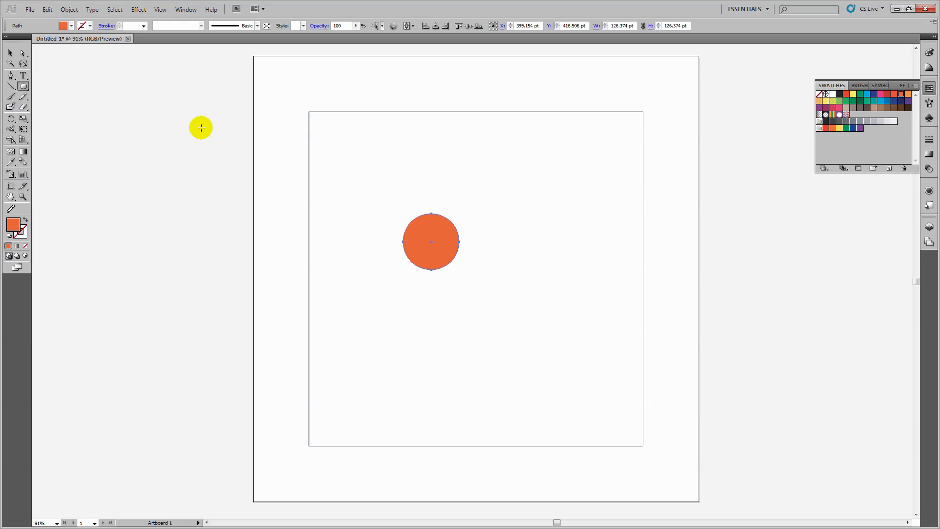
# - Centre the orange circle horizontally and vertically on the artboard
pyautogui.click(9, 66)
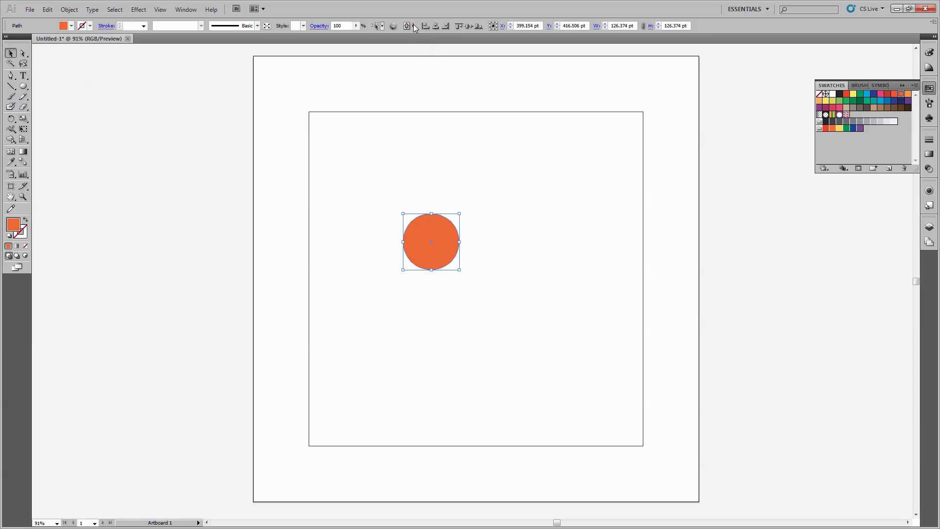
pyautogui.click(415, 25)
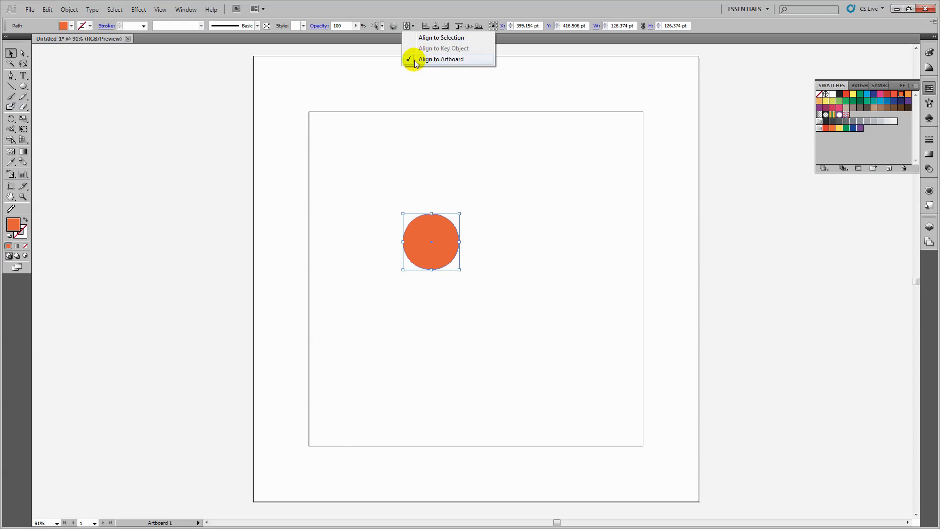
pyautogui.click(441, 59)
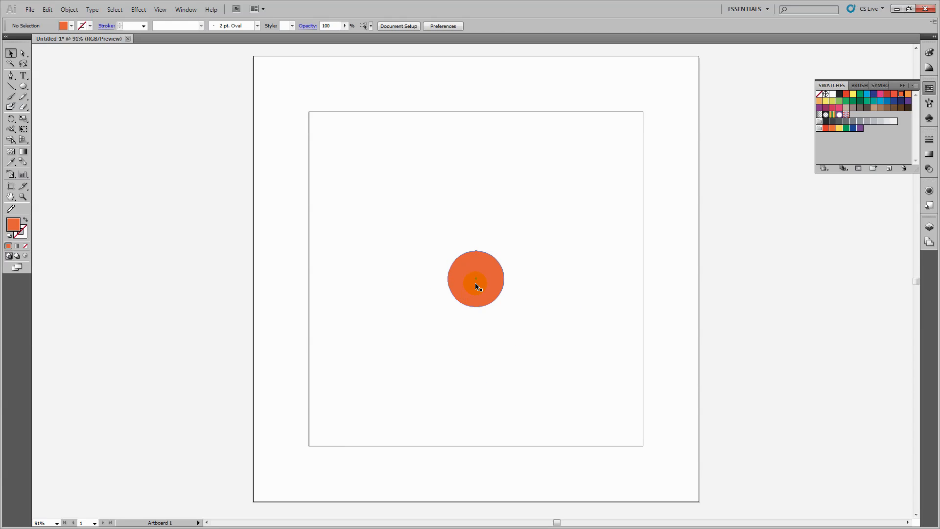
# - Place the yellow circle copy at X 125 pt, Y 125 pt on the square's top-left corner
pyautogui.click(476, 286)
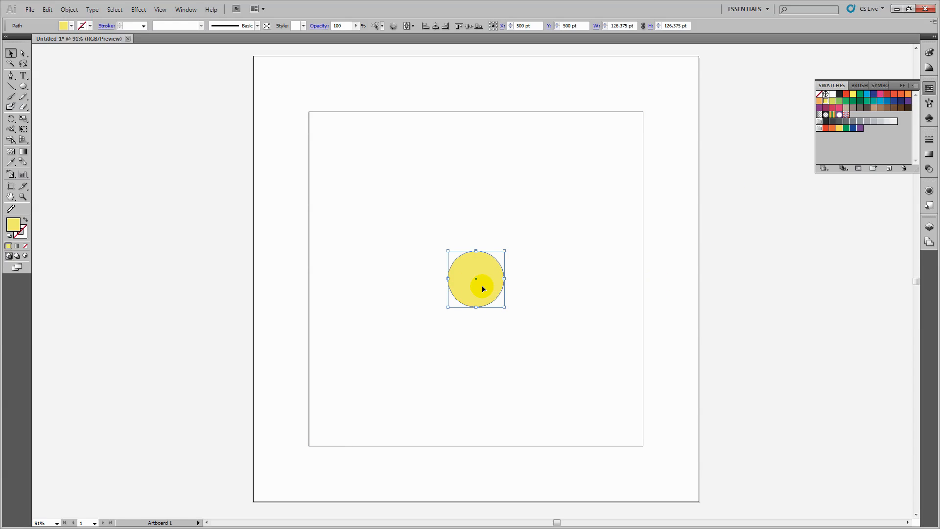
pyautogui.moveTo(466, 272)
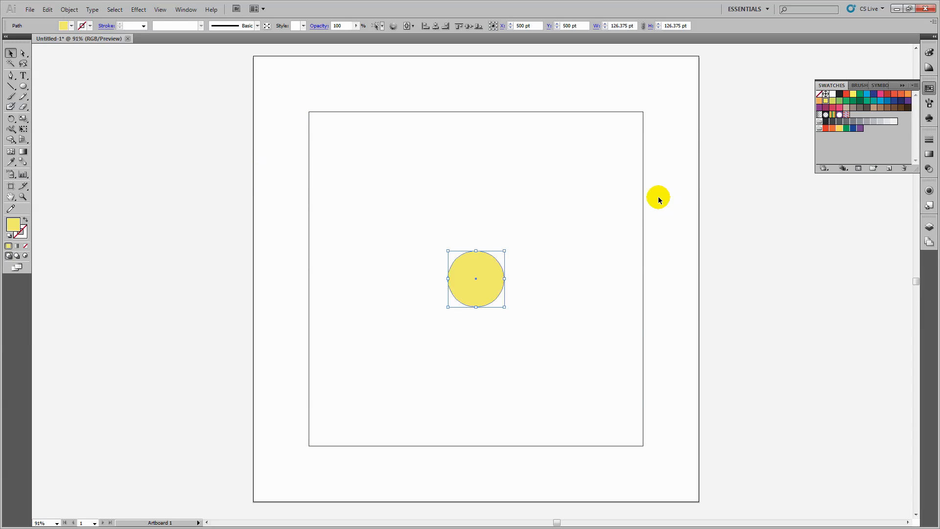
pyautogui.moveTo(664, 200)
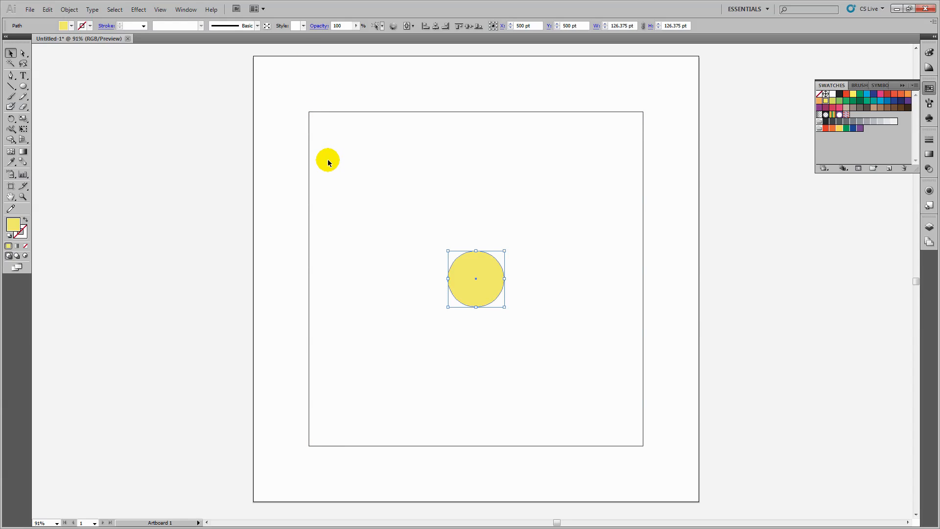
pyautogui.moveTo(466, 284)
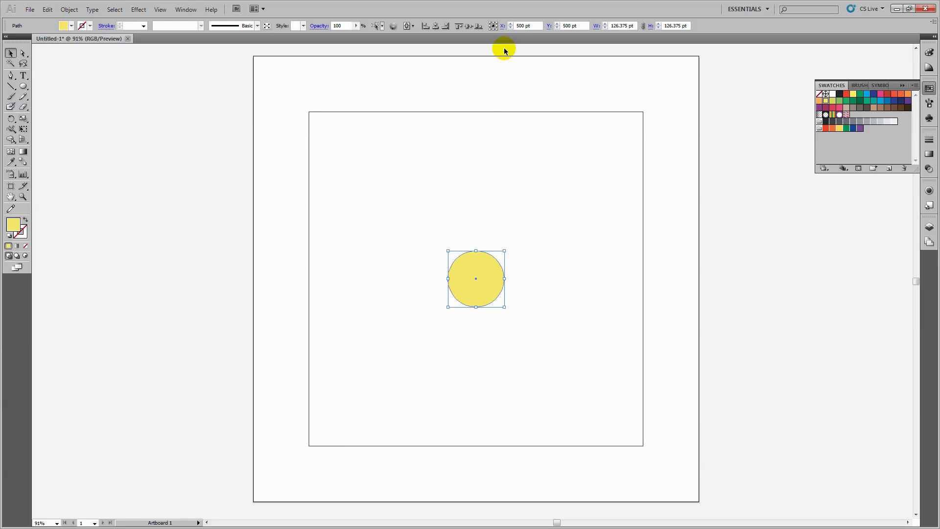
pyautogui.click(522, 26)
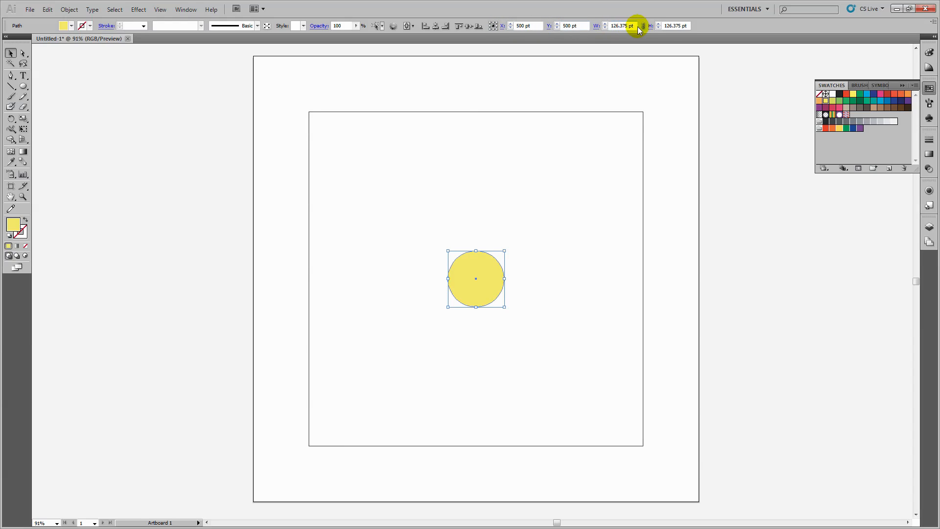
pyautogui.moveTo(677, 25)
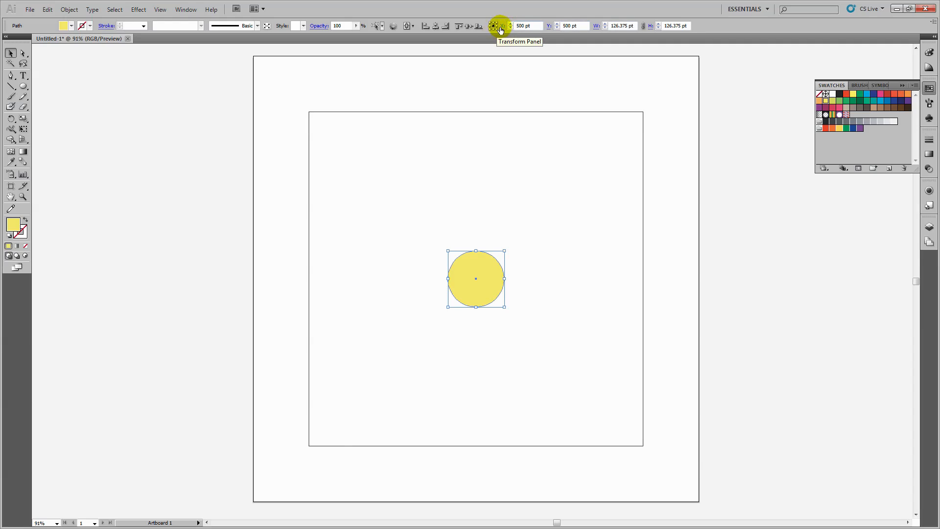
pyautogui.moveTo(496, 28)
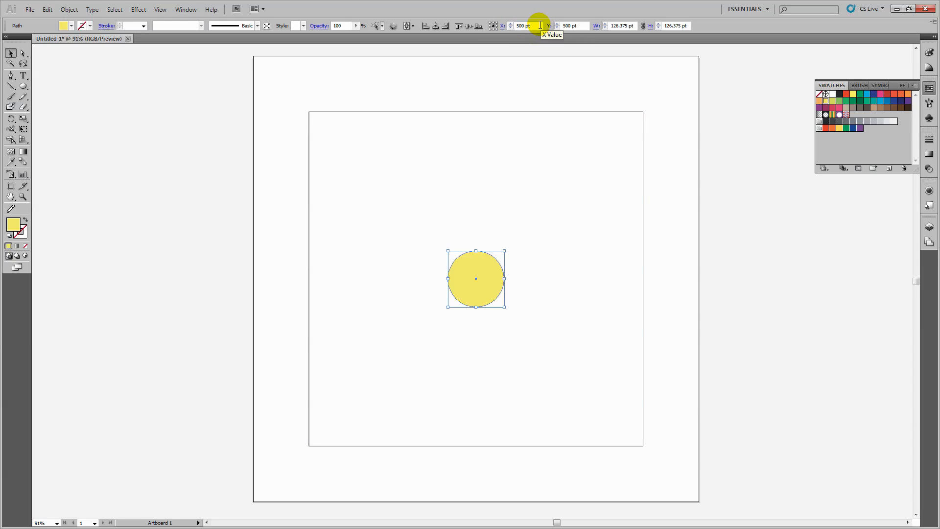
pyautogui.write('125')
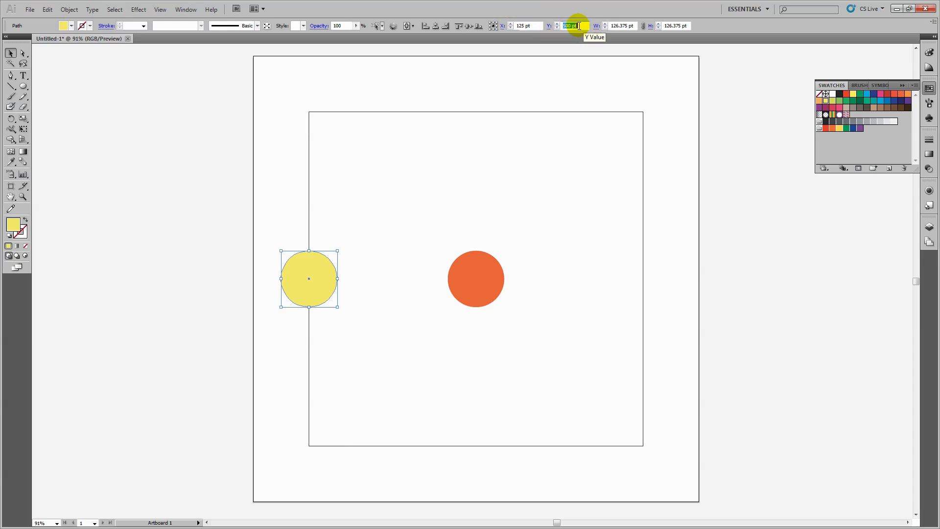
pyautogui.write('125')
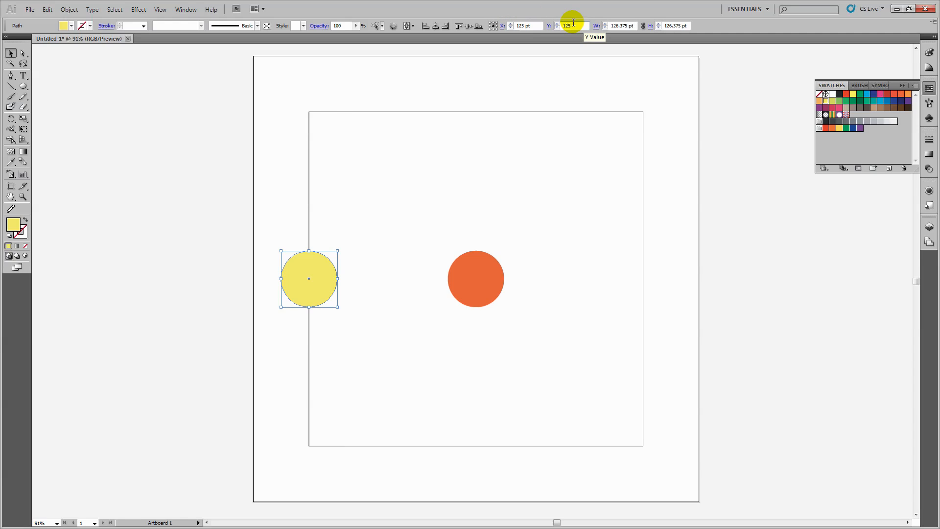
pyautogui.moveTo(308, 278); pyautogui.dragTo(308, 112)
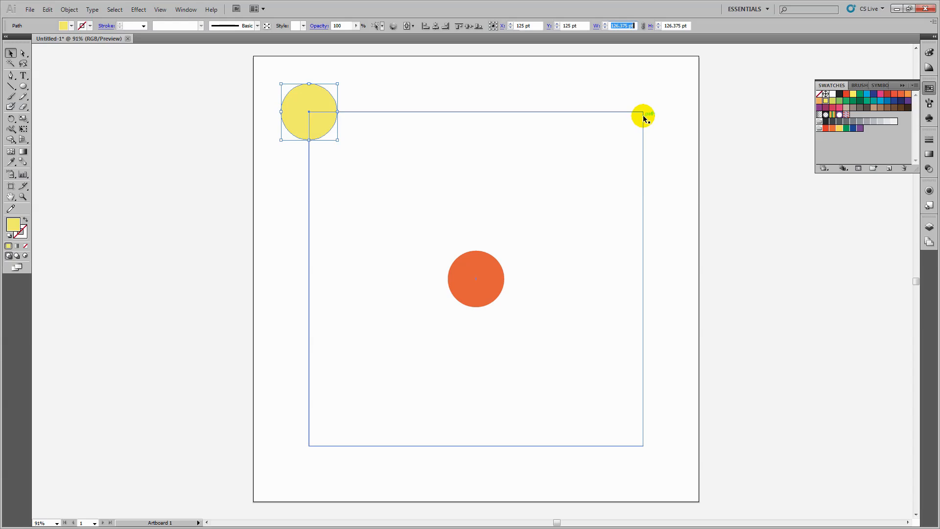
pyautogui.moveTo(641, 115); pyautogui.dragTo(555, 165)
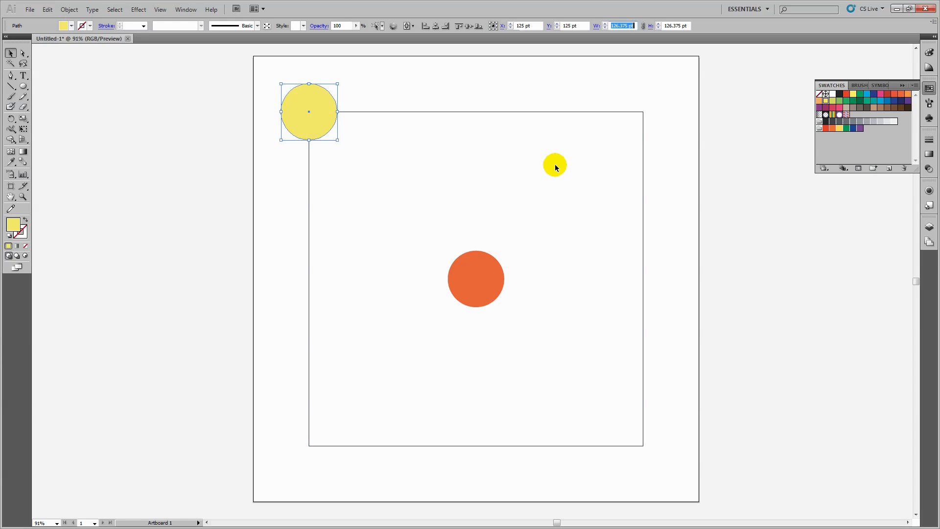
pyautogui.moveTo(548, 169)
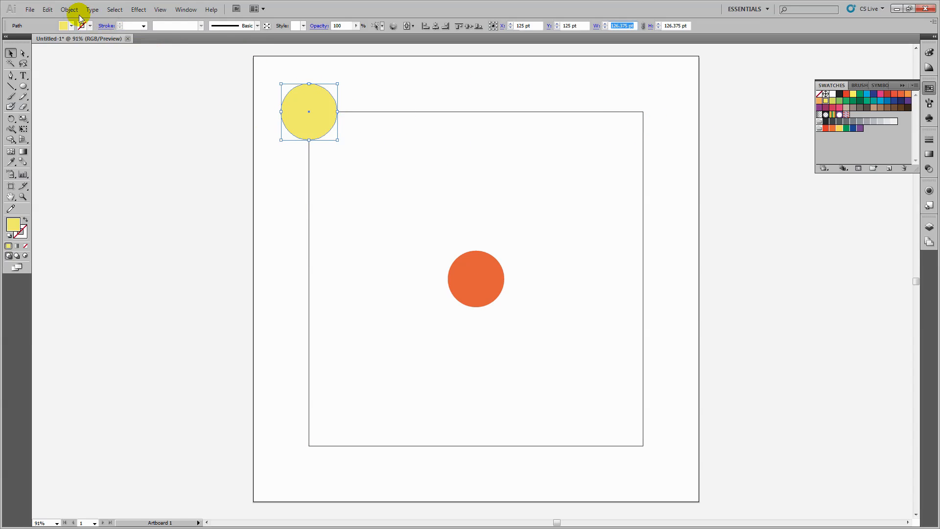
# - Copy the yellow circle 750 pt horizontally onto the square's top-right corner
pyautogui.click(79, 9)
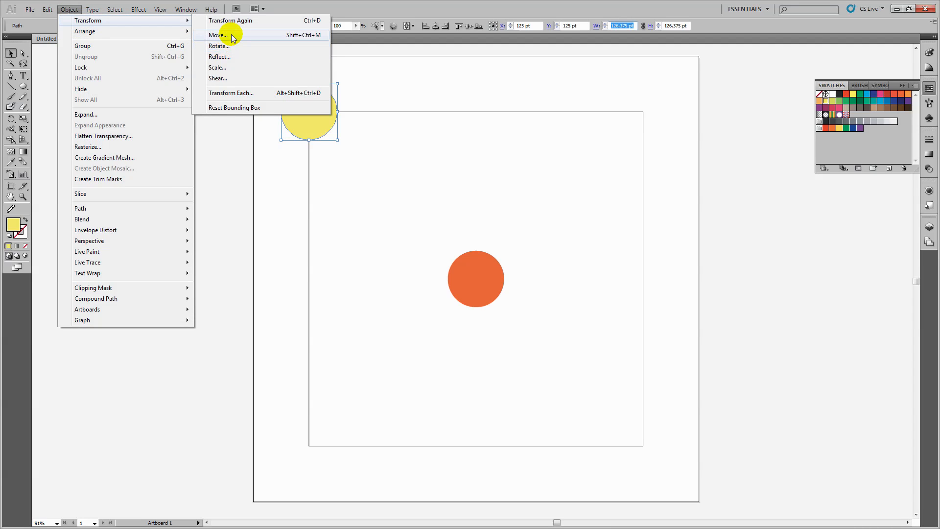
pyautogui.click(219, 34)
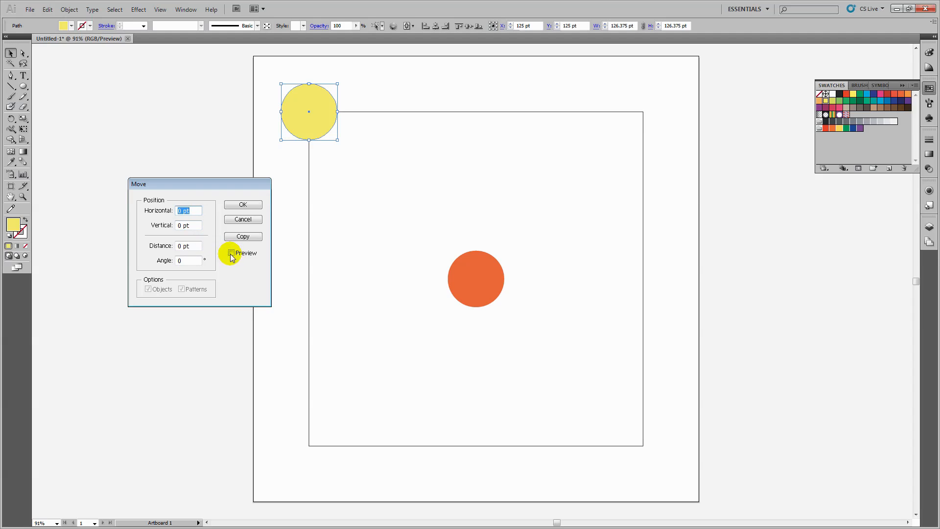
pyautogui.click(231, 252)
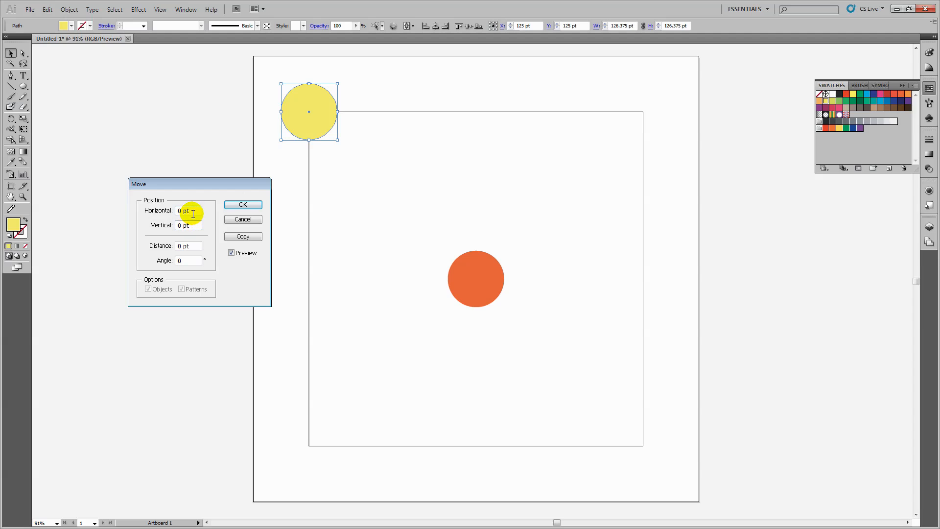
pyautogui.write('750')
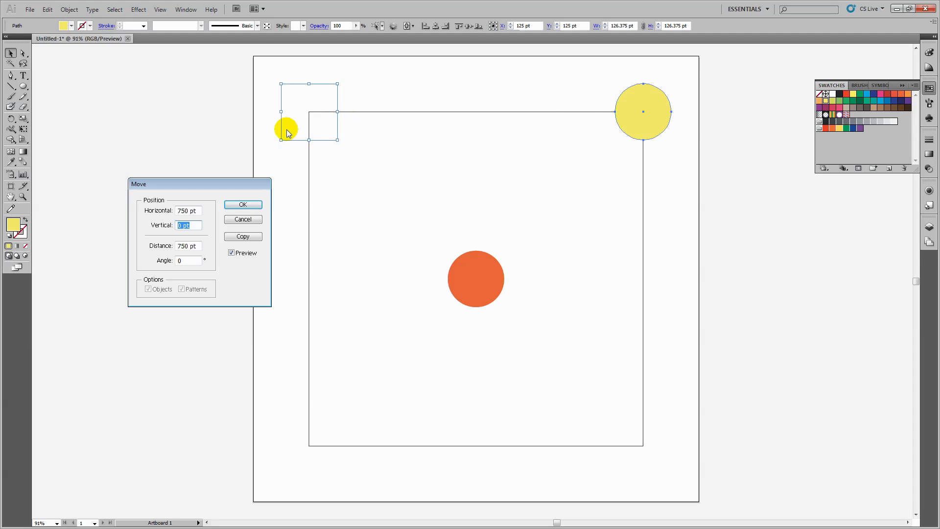
pyautogui.click(243, 237)
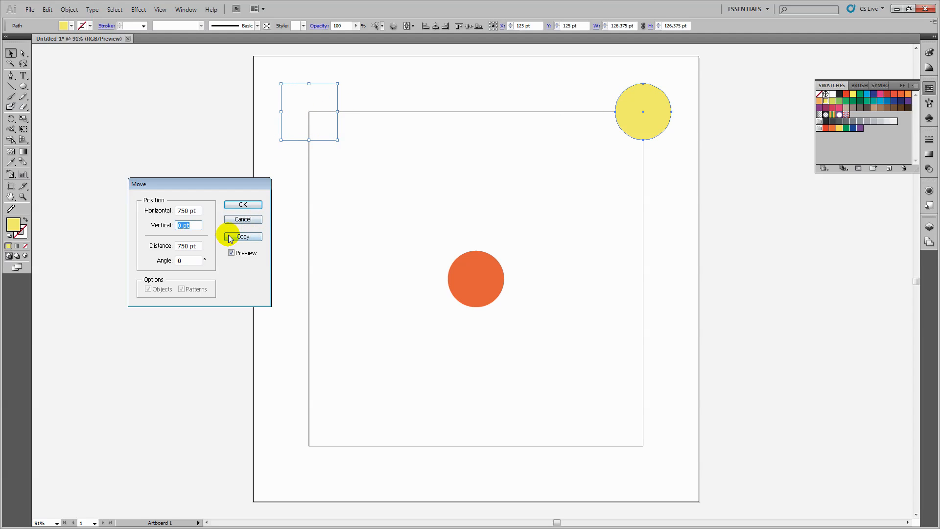
pyautogui.click(243, 237)
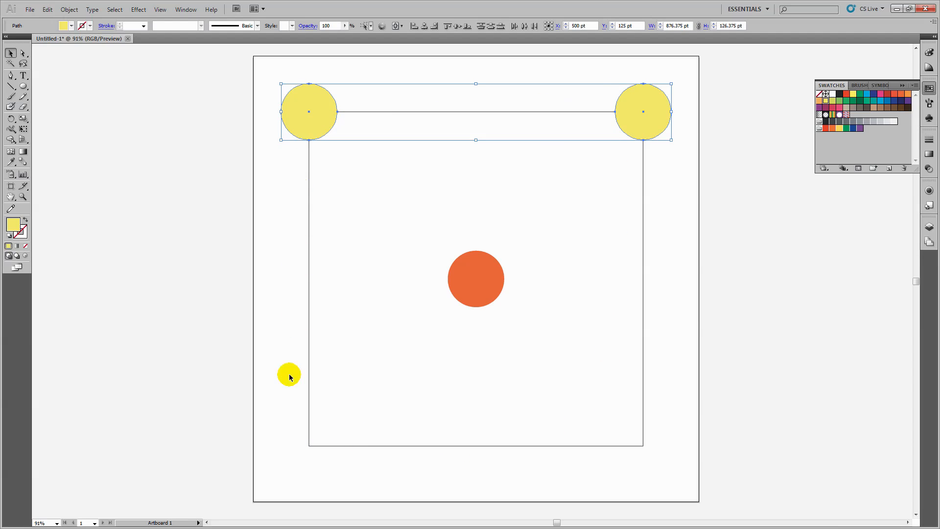
# - Move-copy both top yellow circles 0 pt horizontally and 750 pt vertically onto the bottom corners
pyautogui.click(77, 8)
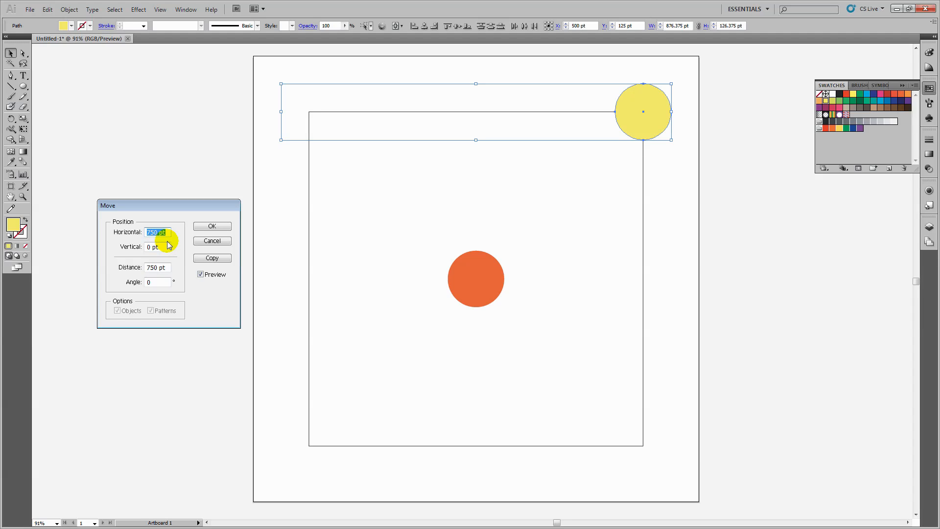
pyautogui.write('0')
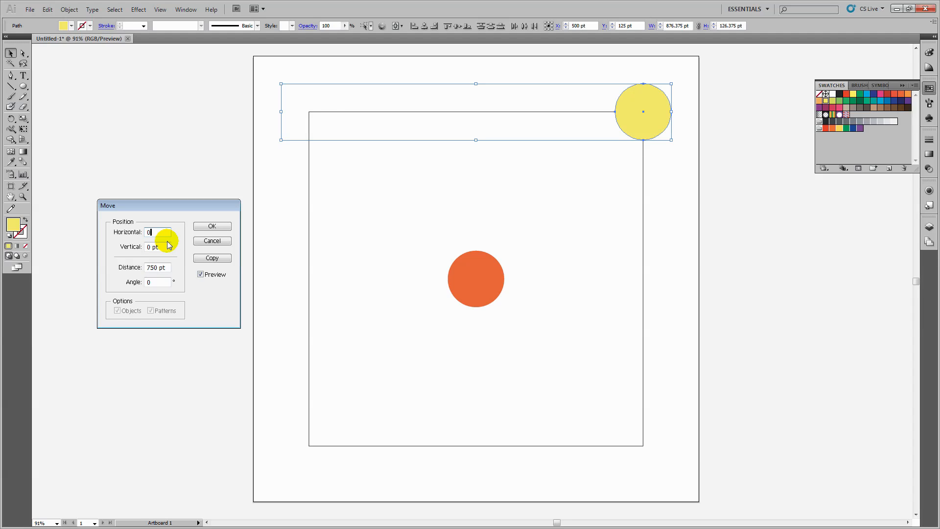
pyautogui.click(156, 246)
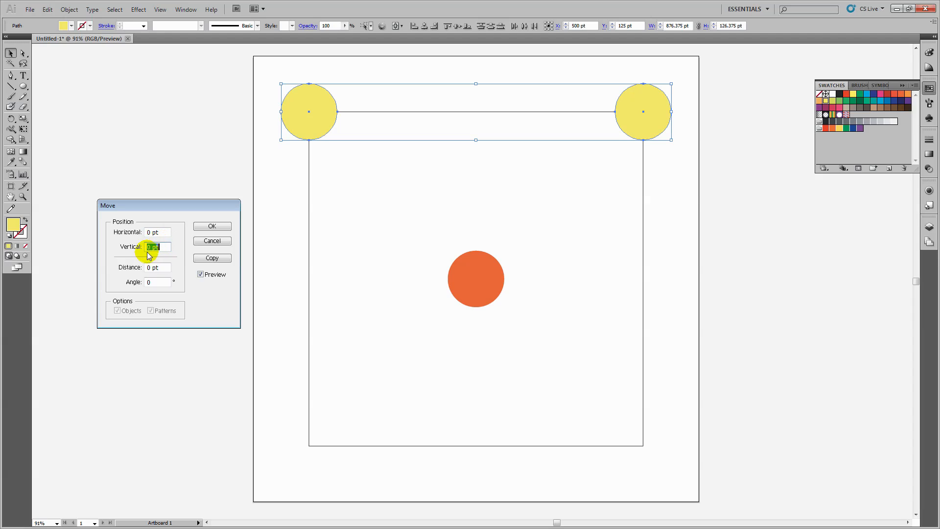
pyautogui.write('7')
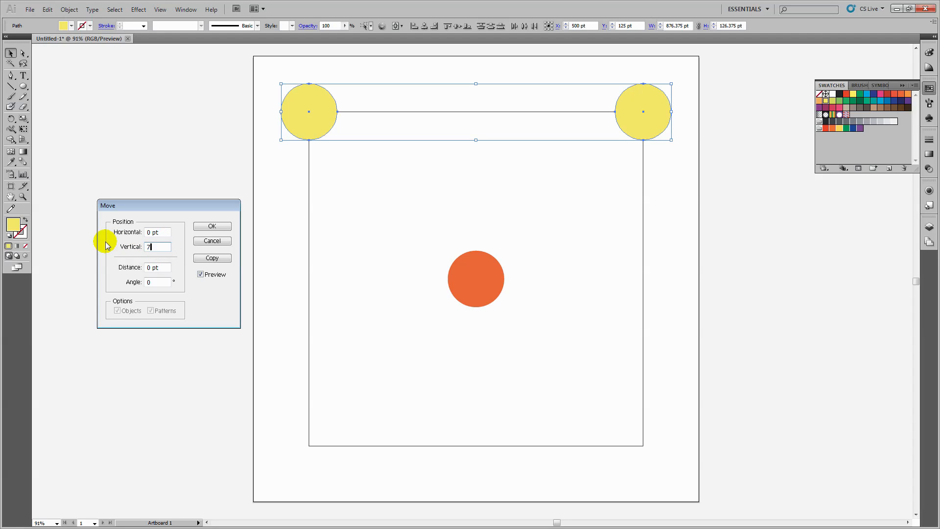
pyautogui.write('50 pt')
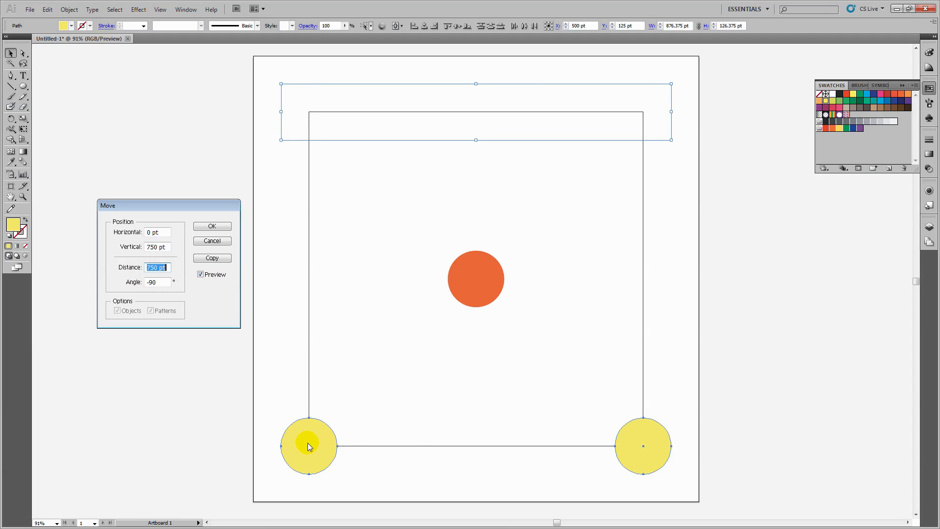
pyautogui.moveTo(638, 437)
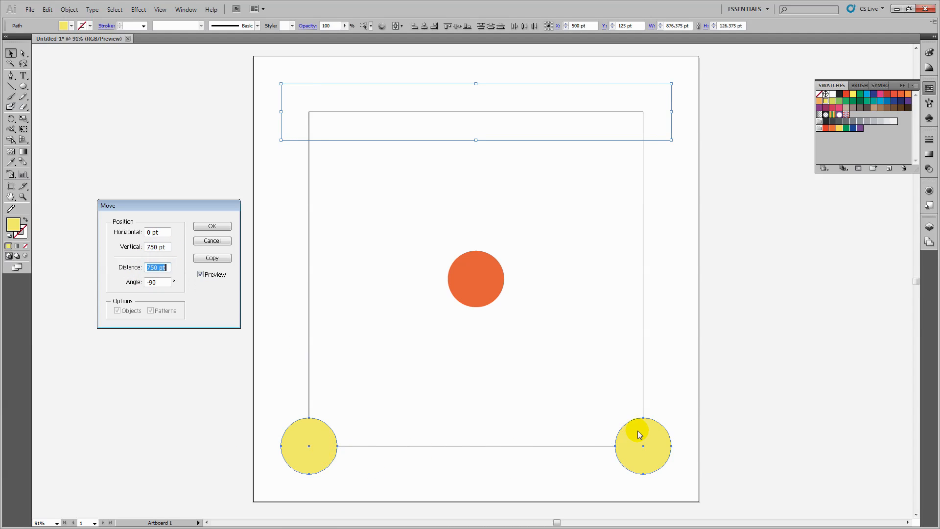
pyautogui.moveTo(327, 473)
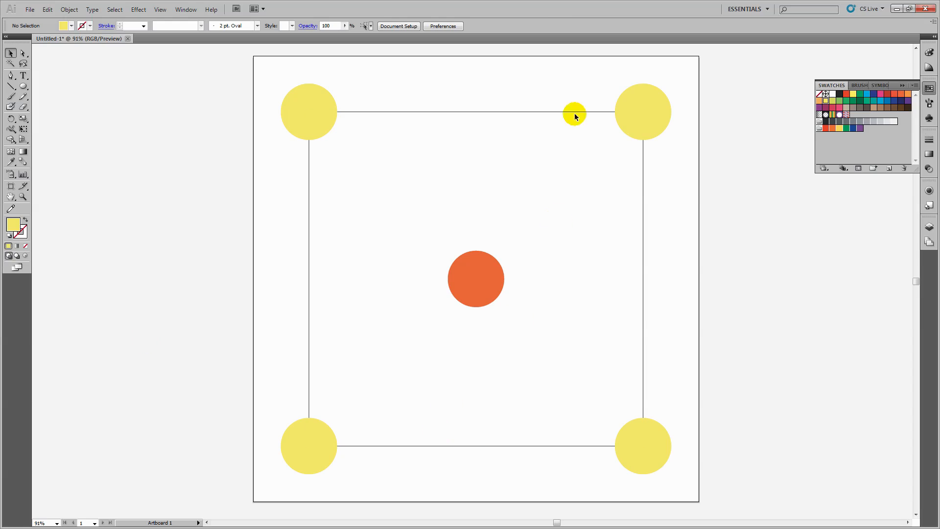
# - Set the square's fill and stroke to None and send it behind the five circles
pyautogui.moveTo(574, 113); pyautogui.dragTo(596, 355)
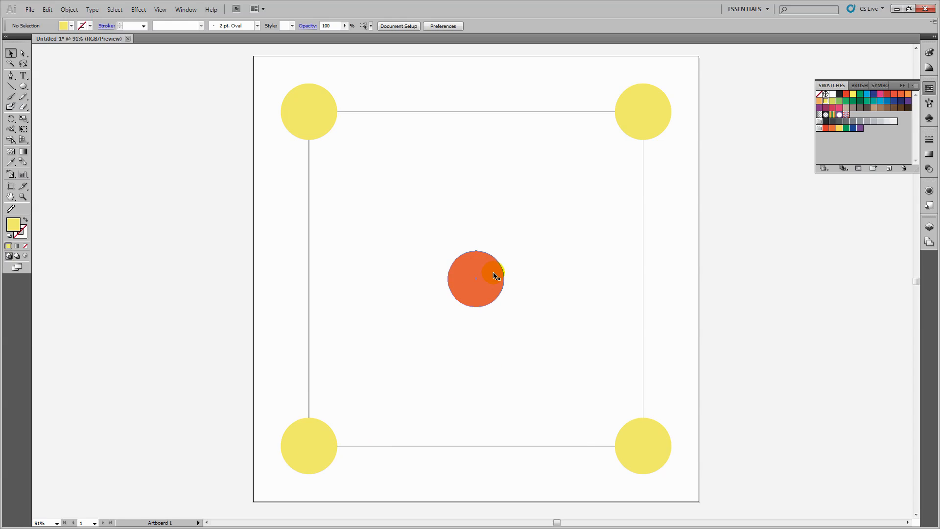
pyautogui.moveTo(492, 273); pyautogui.dragTo(427, 256)
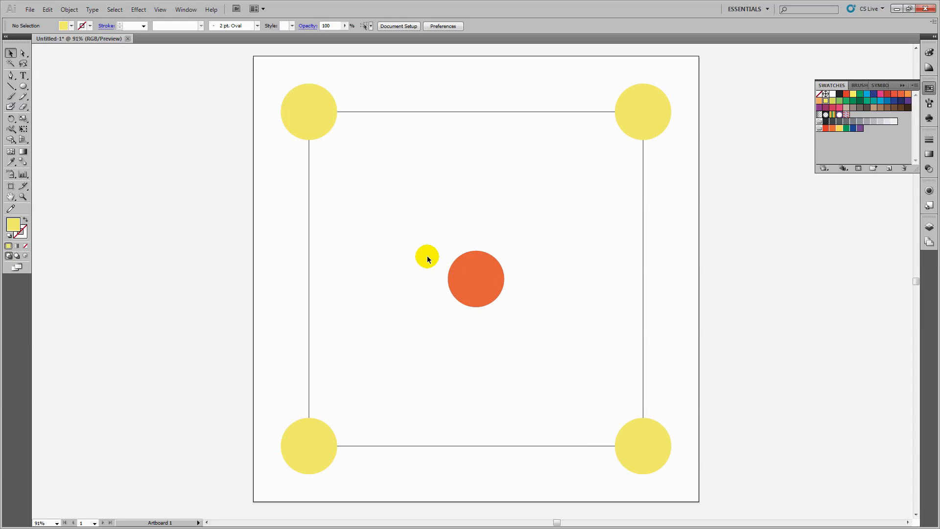
pyautogui.moveTo(427, 254); pyautogui.dragTo(365, 112)
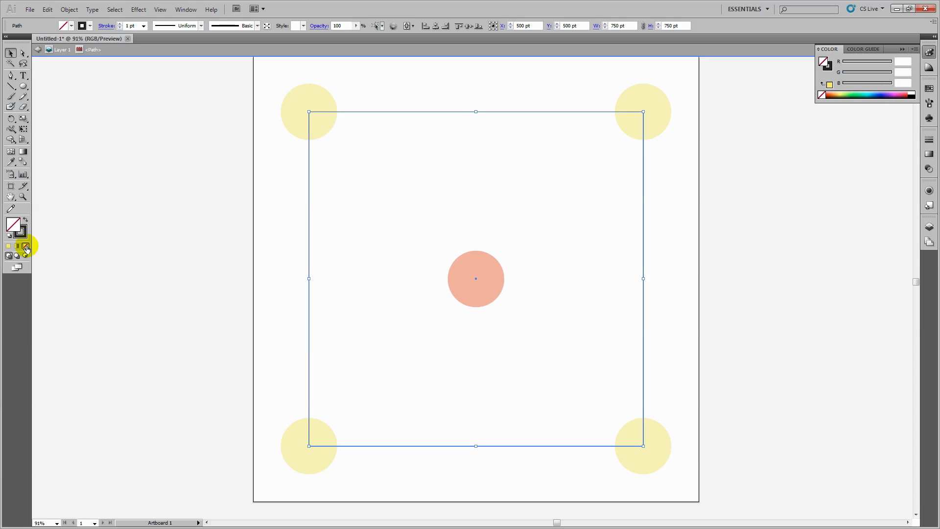
pyautogui.click(24, 246)
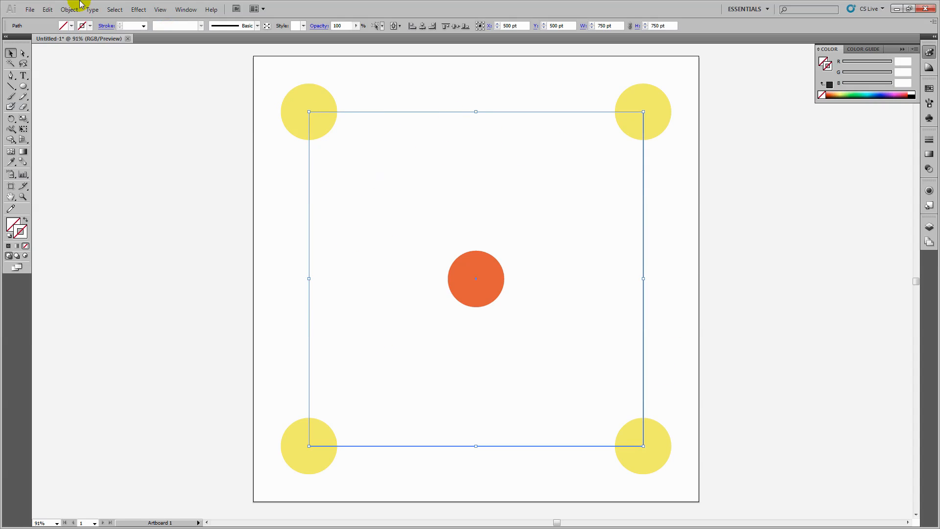
pyautogui.click(73, 9)
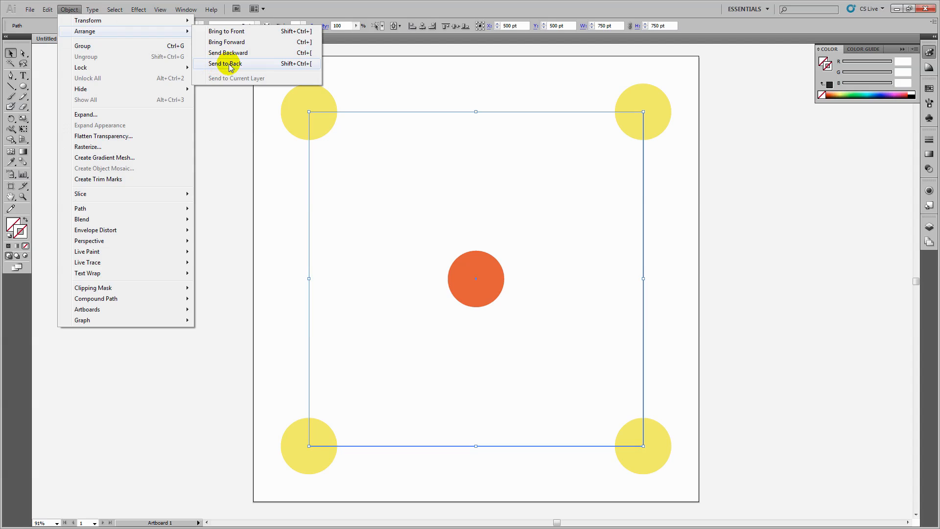
pyautogui.moveTo(239, 66)
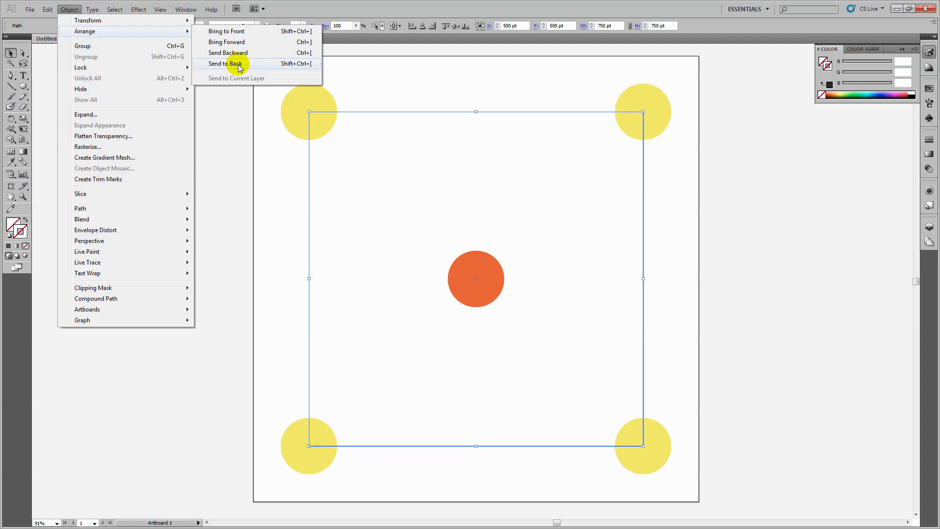
pyautogui.click(230, 63)
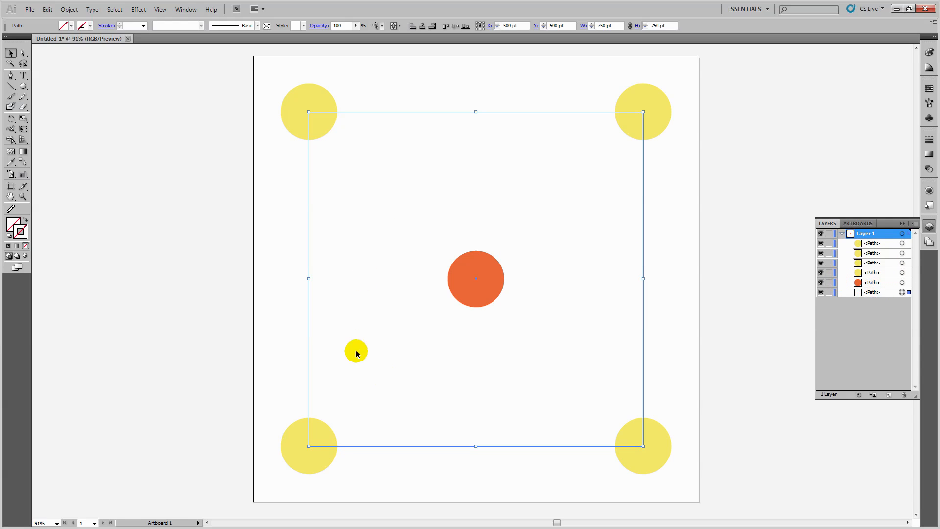
# - Target every object on the layer and drag the dot tile into Swatches as a pattern
pyautogui.moveTo(356, 351); pyautogui.dragTo(528, 294)
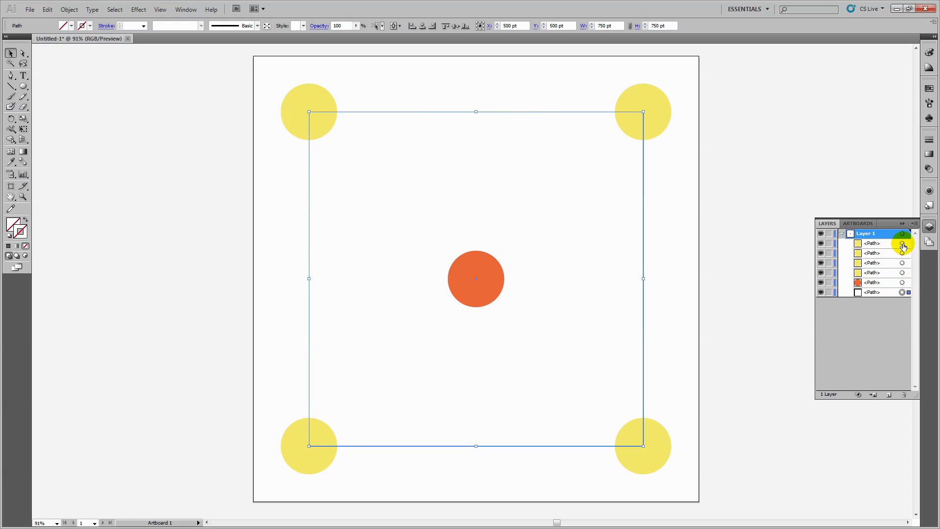
pyautogui.click(902, 233)
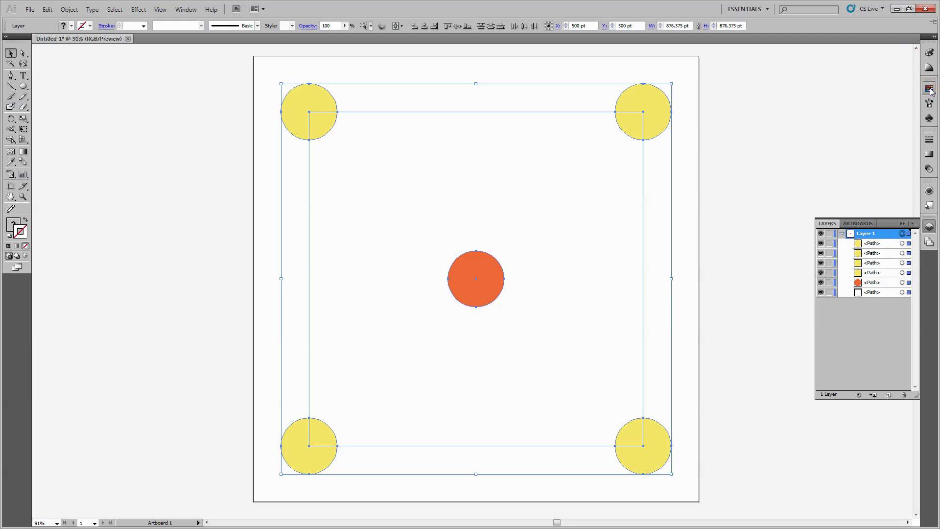
pyautogui.click(928, 89)
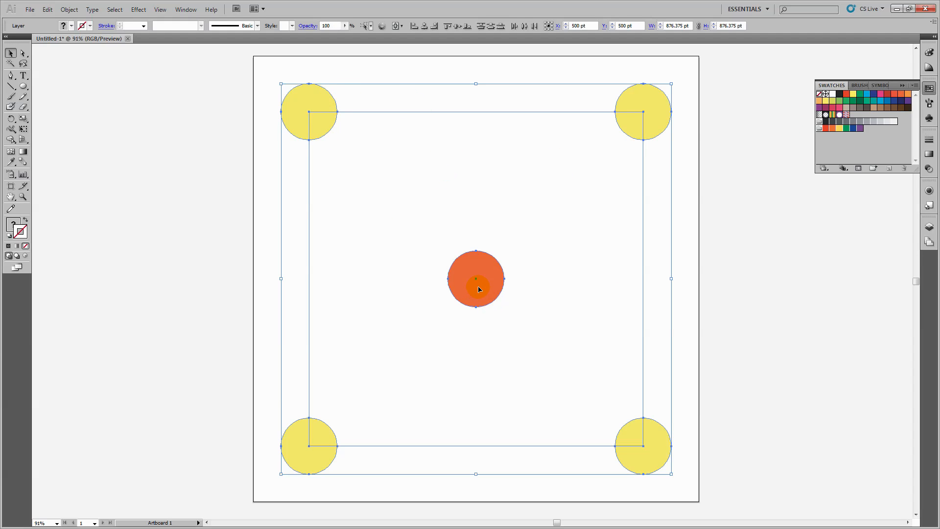
pyautogui.moveTo(476, 279); pyautogui.dragTo(545, 261)
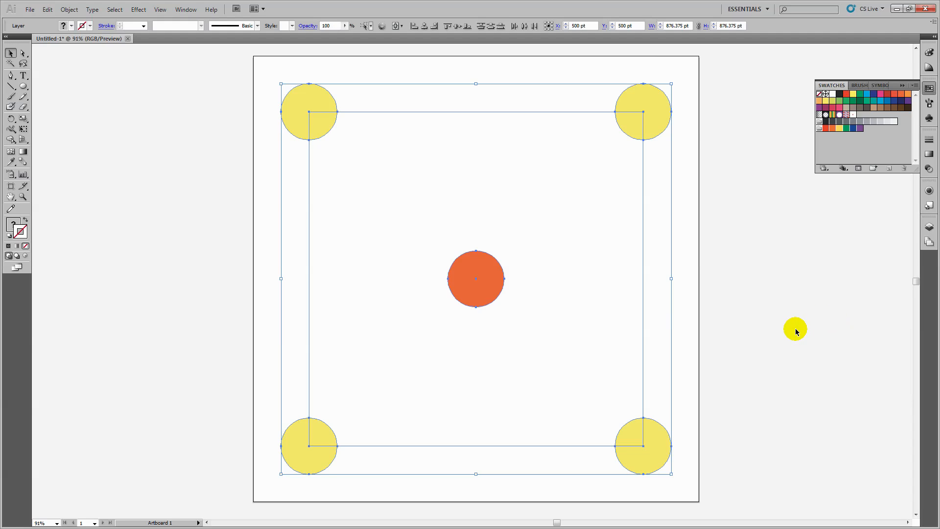
pyautogui.moveTo(795, 331); pyautogui.dragTo(357, 289)
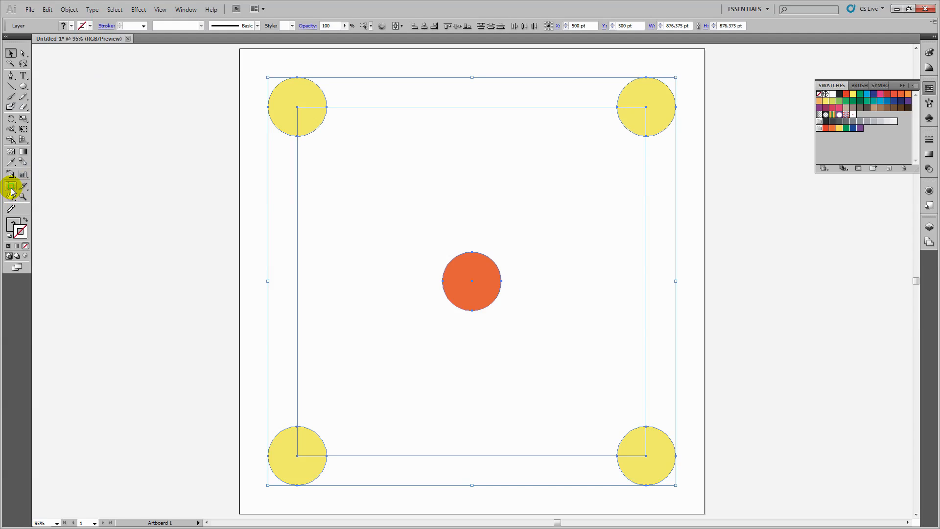
# - Add a second, larger artboard next to the first
pyautogui.click(10, 186)
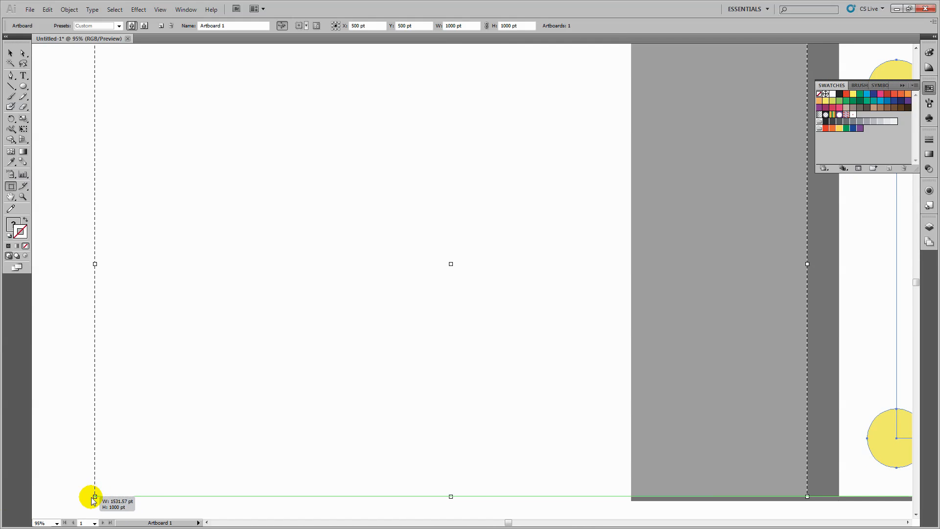
pyautogui.moveTo(94, 496); pyautogui.dragTo(84, 497)
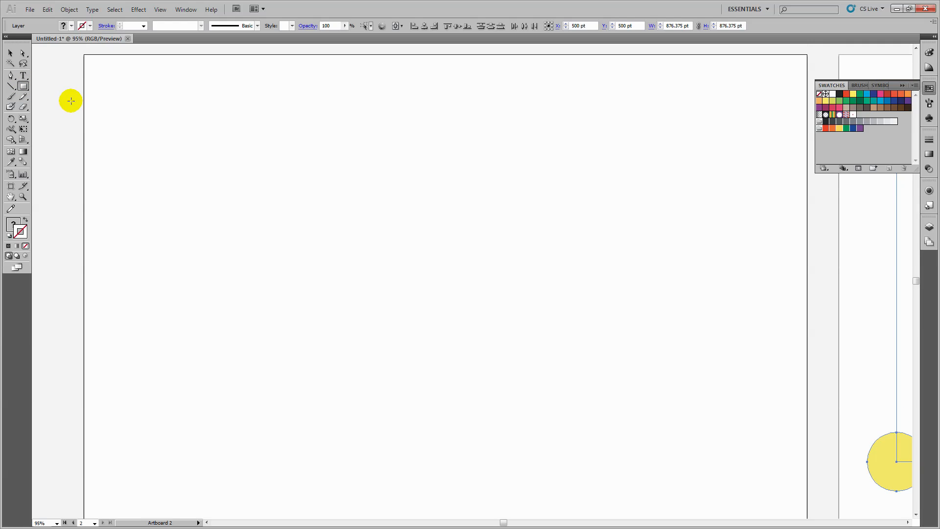
pyautogui.moveTo(83, 65); pyautogui.dragTo(152, 112)
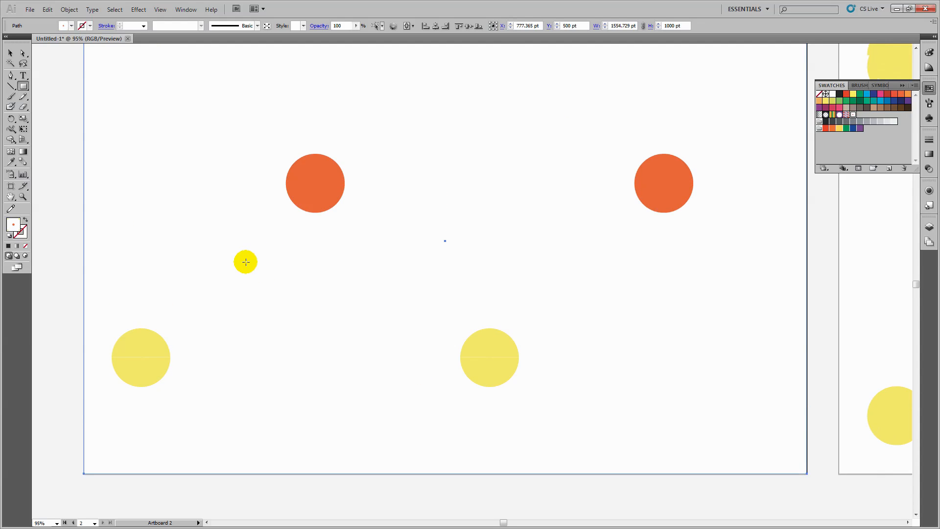
# - Draw a rectangle over Artboard 2 filled with the orange and yellow polka-dot pattern
pyautogui.scroll(-3)
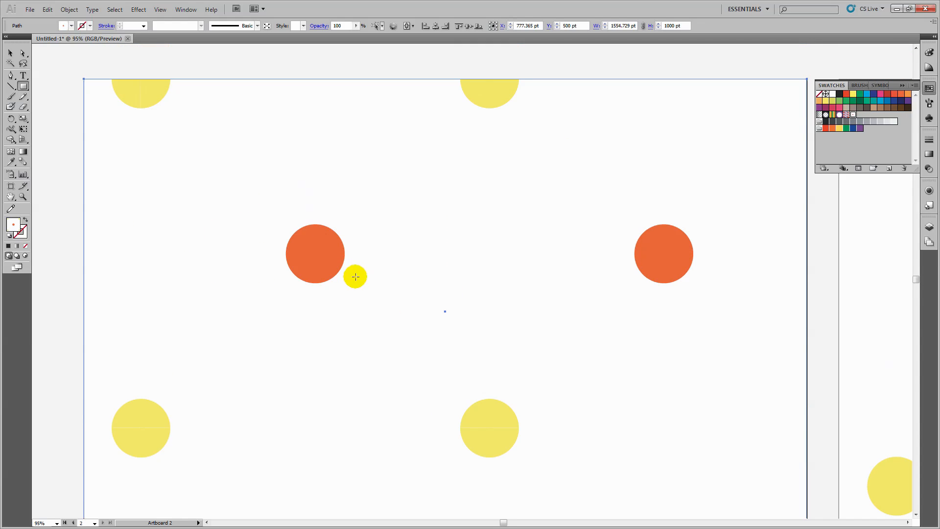
pyautogui.moveTo(355, 277); pyautogui.dragTo(227, 148)
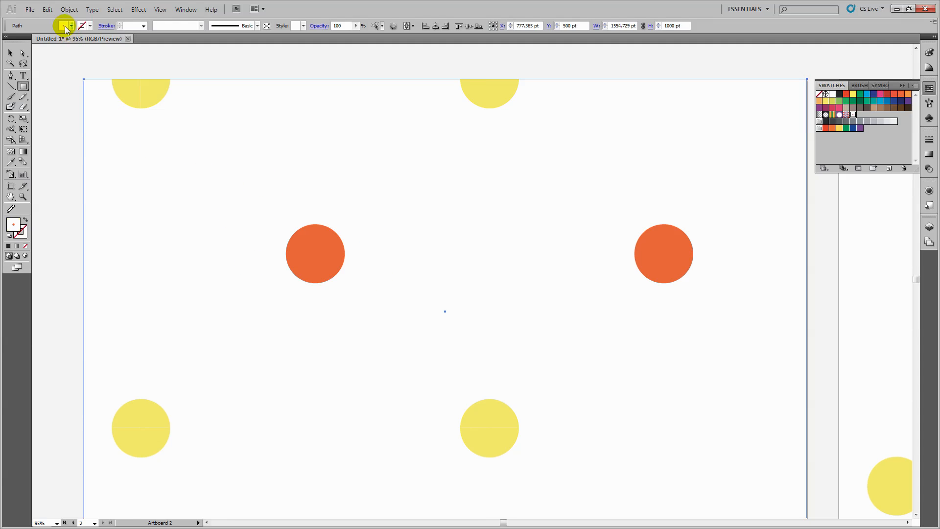
pyautogui.click(69, 9)
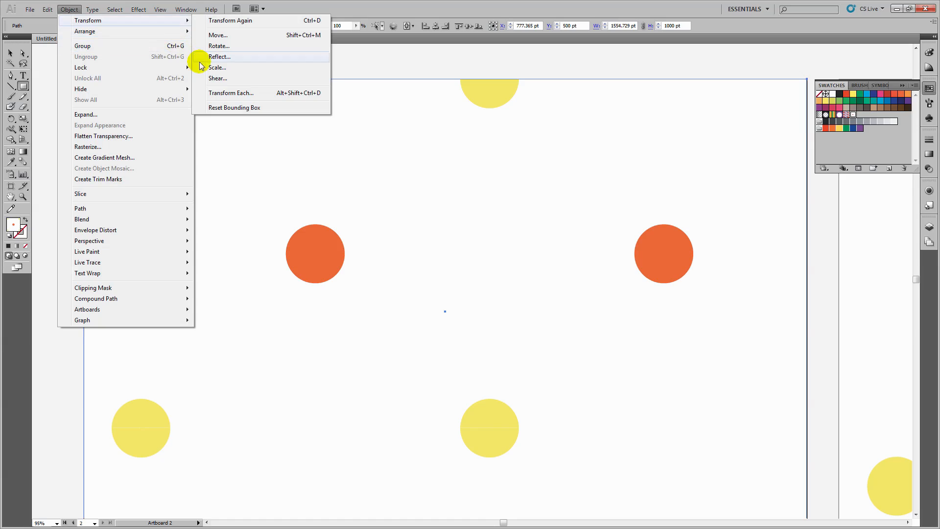
# - Scale only the rectangle's polka-dot pattern uniformly to 25%, leaving the object unscaled
pyautogui.click(217, 67)
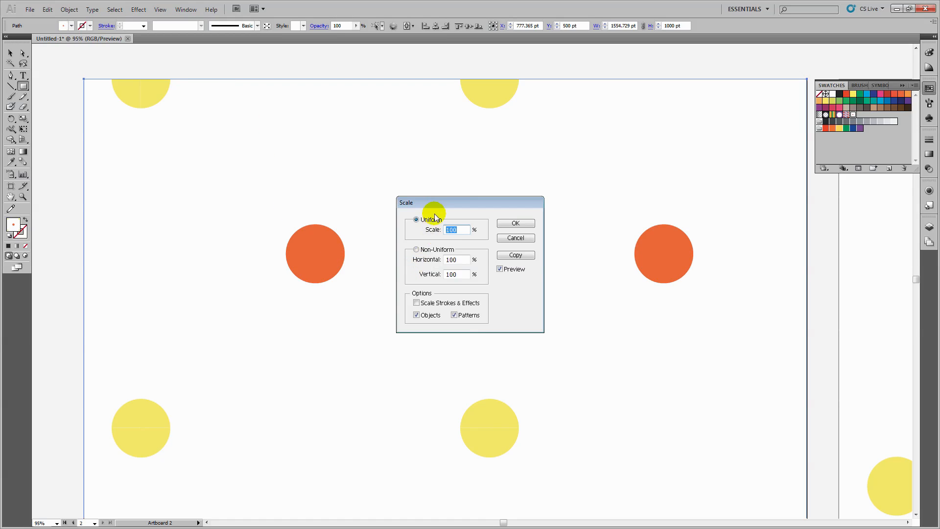
pyautogui.moveTo(406, 202); pyautogui.dragTo(175, 181)
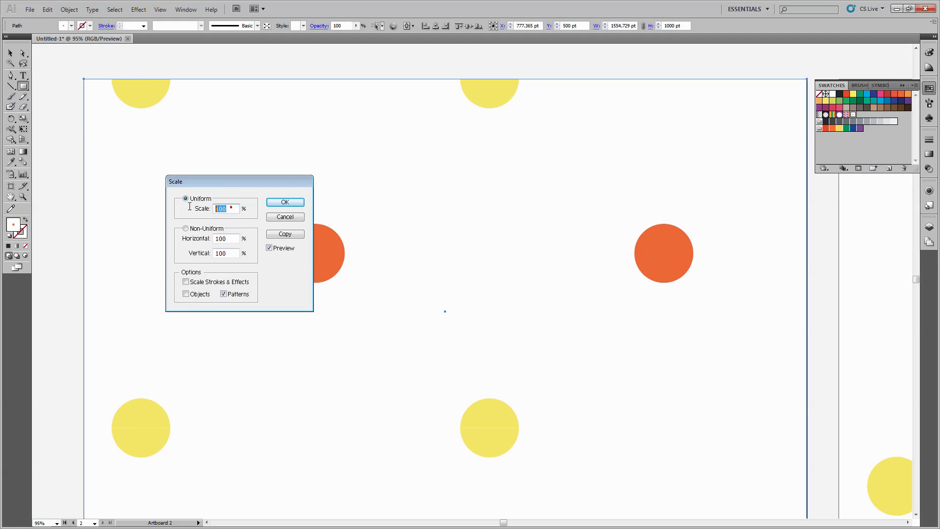
pyautogui.write('25')
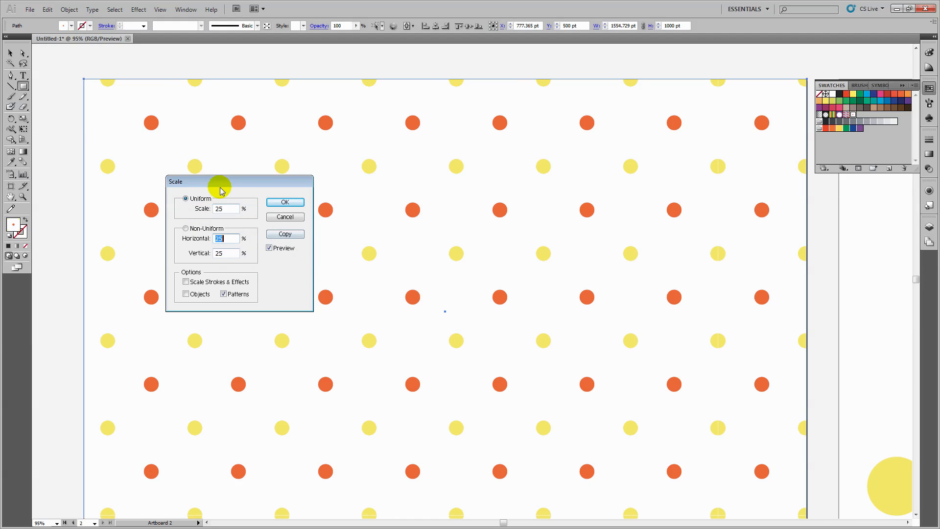
pyautogui.moveTo(220, 184); pyautogui.dragTo(692, 204)
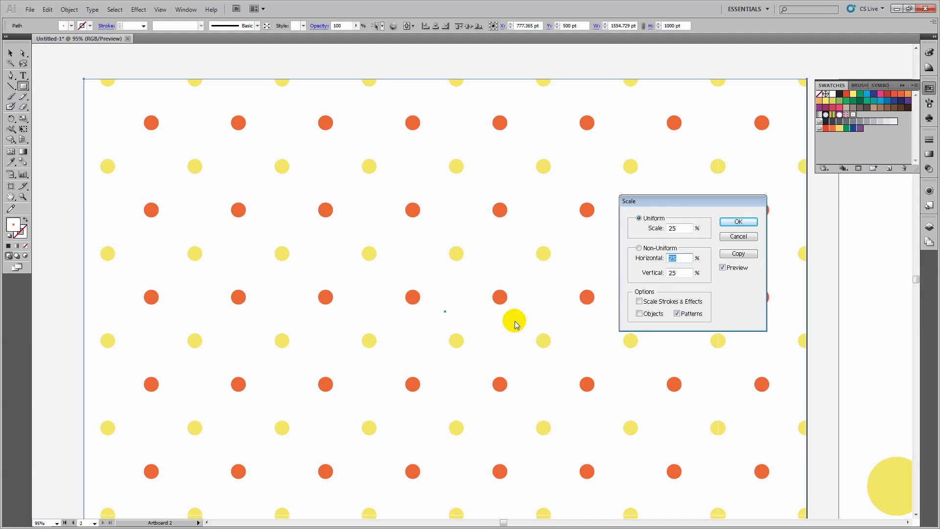
pyautogui.click(739, 222)
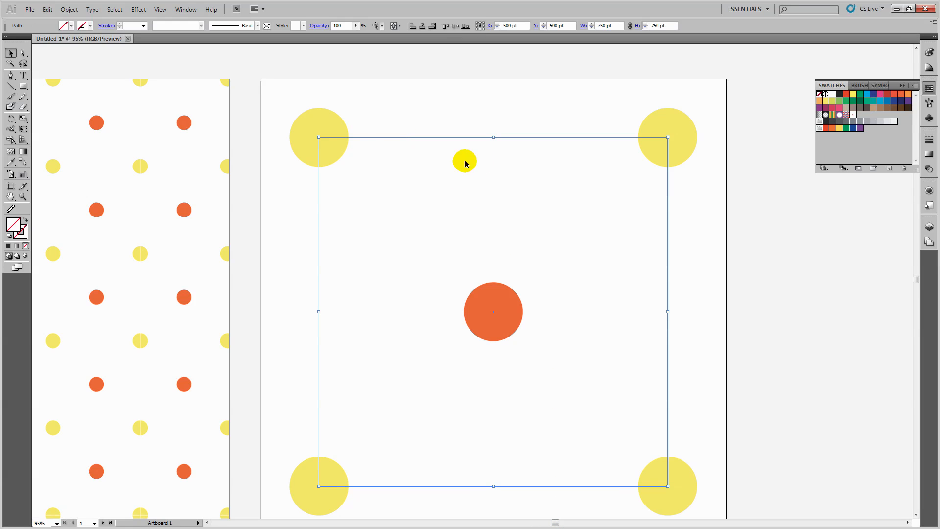
pyautogui.moveTo(465, 162); pyautogui.dragTo(420, 228)
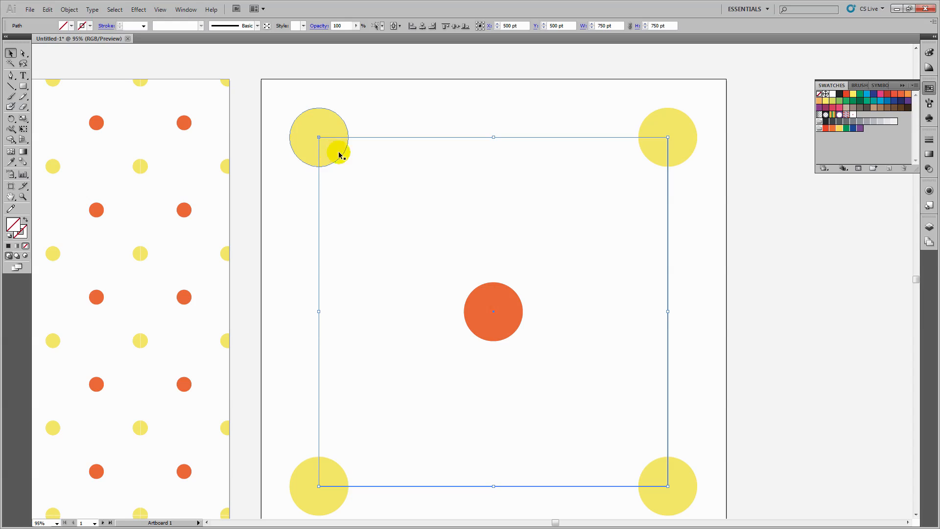
pyautogui.moveTo(302, 506)
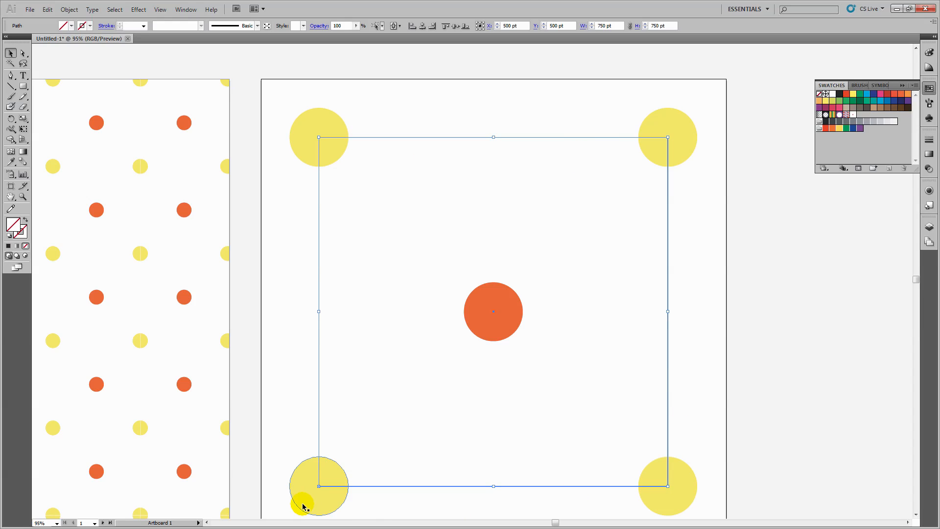